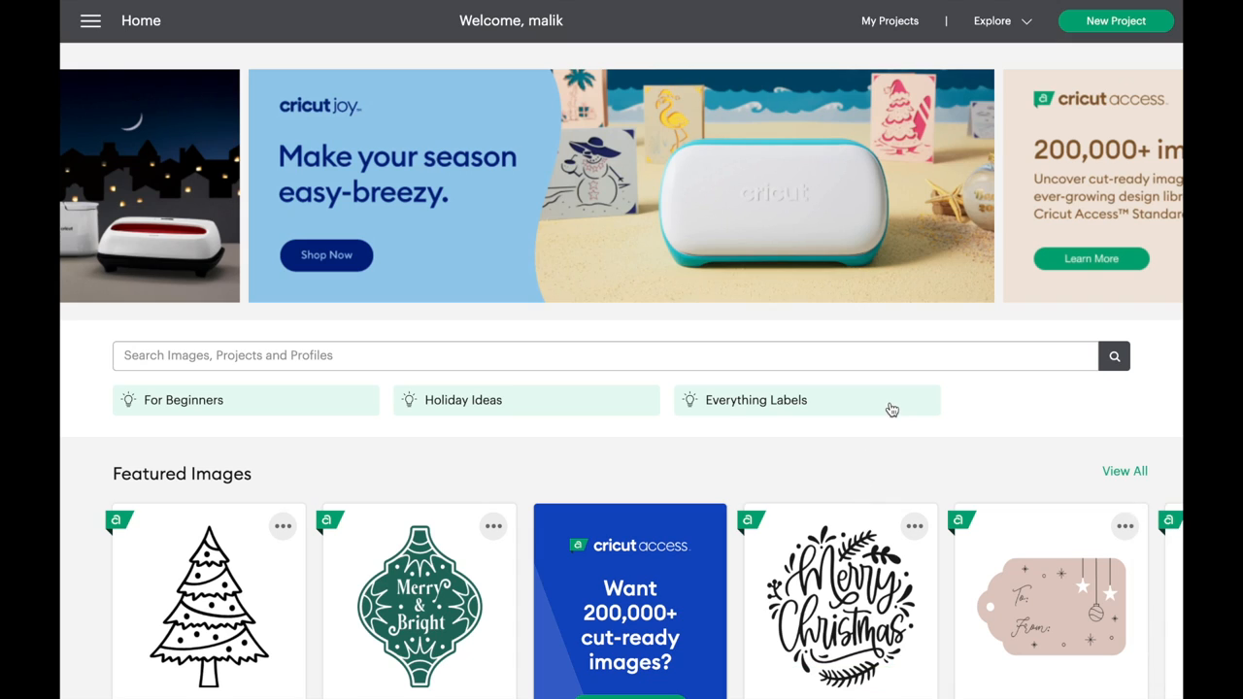
mouse_move(886, 34)
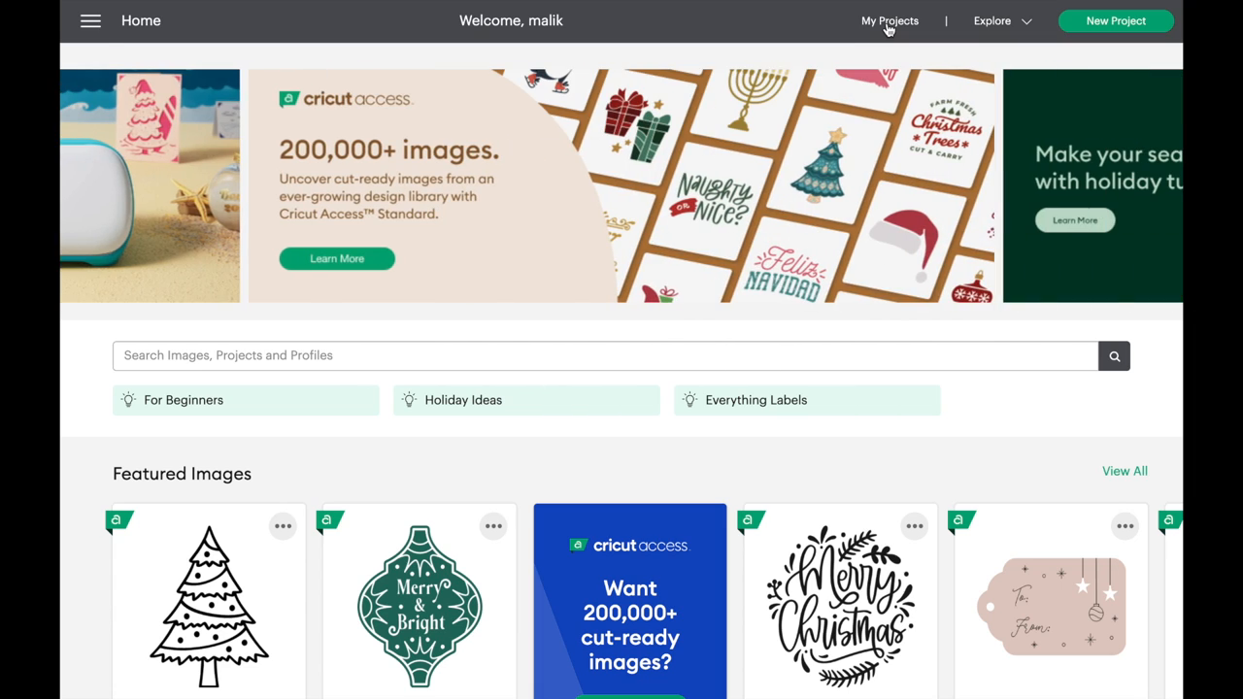
Step: Browse the saved FZ and PAIN project collections in My Projects
click(889, 21)
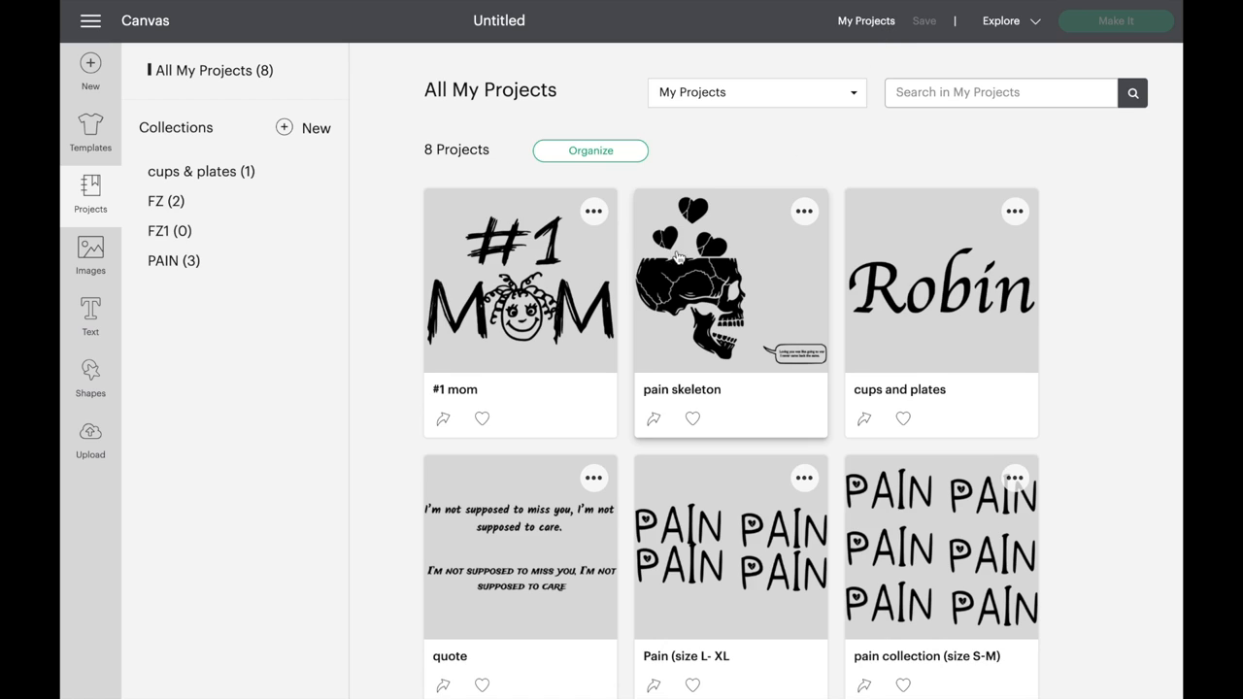
mouse_move(234, 201)
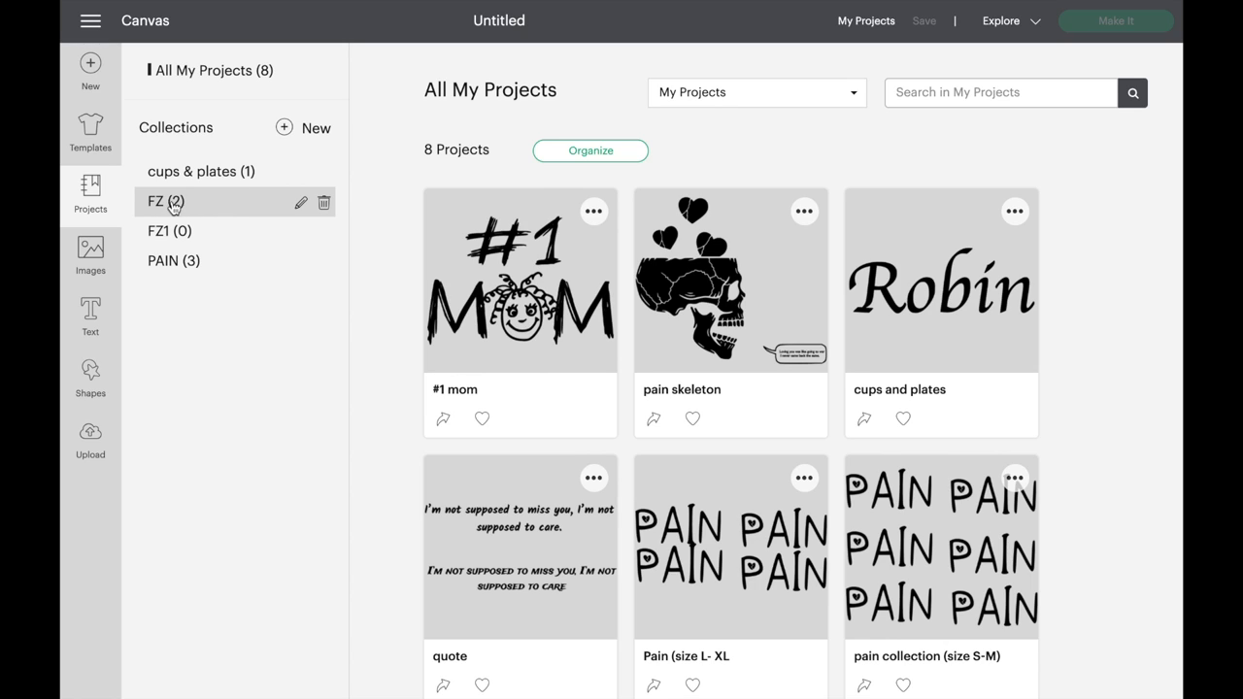
click(163, 202)
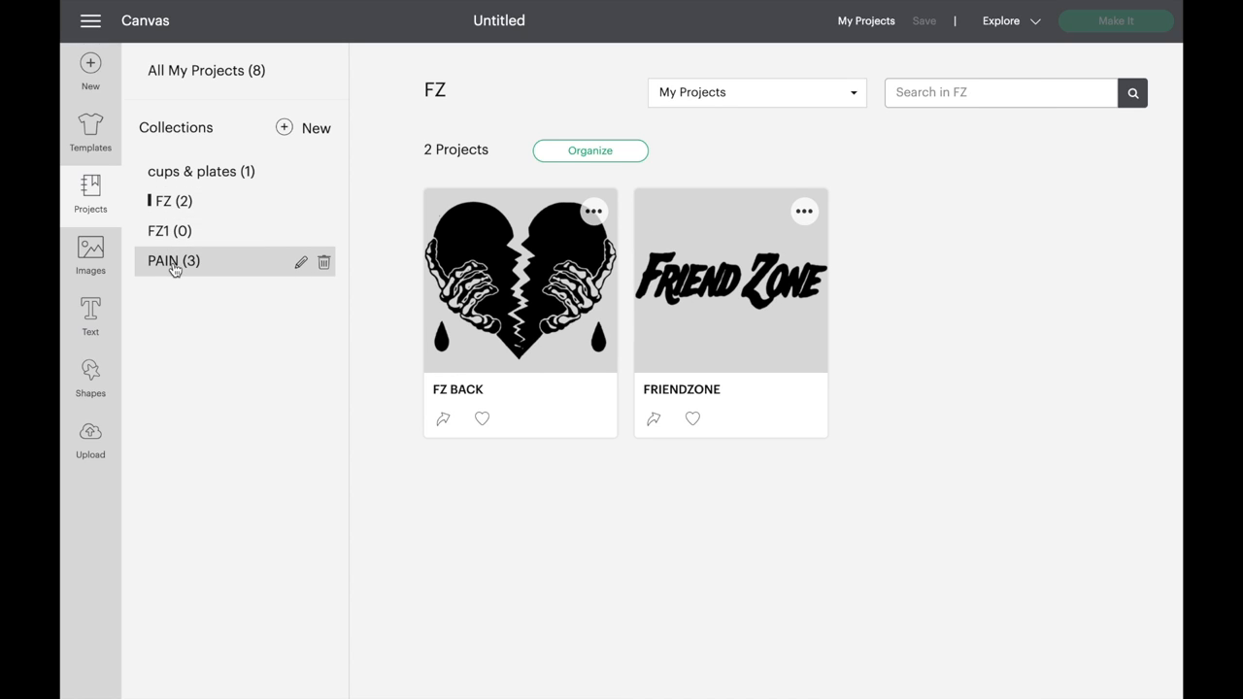
click(173, 261)
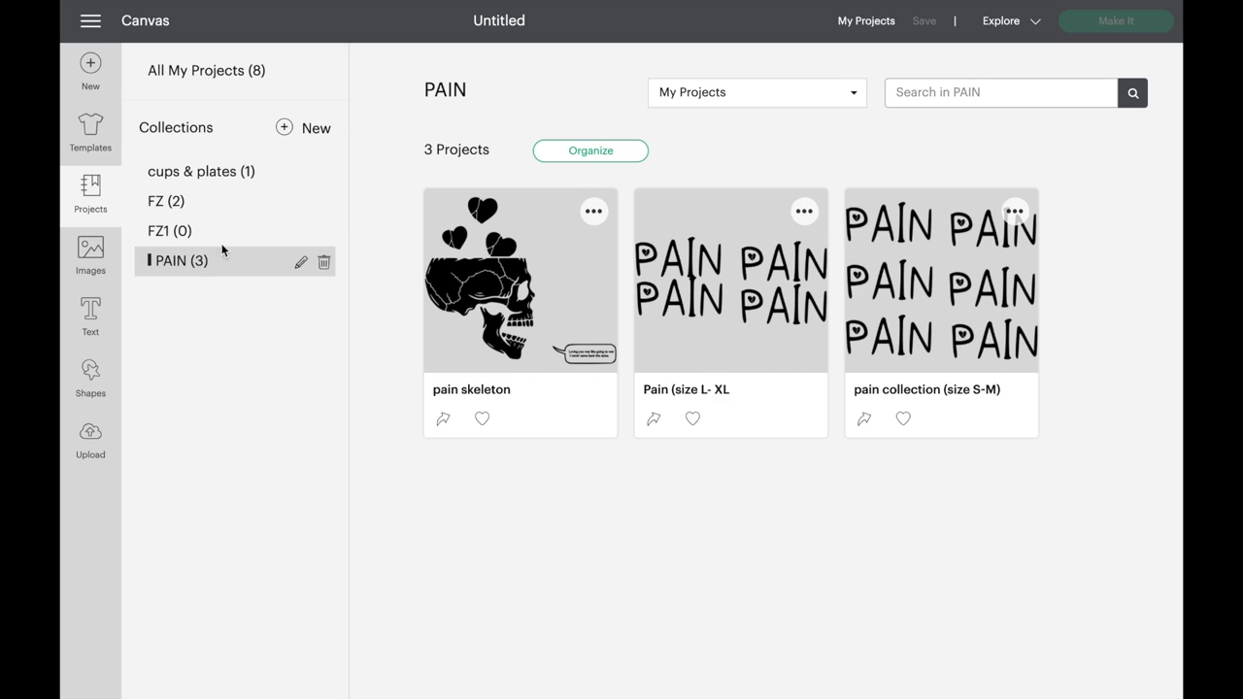
mouse_move(384, 272)
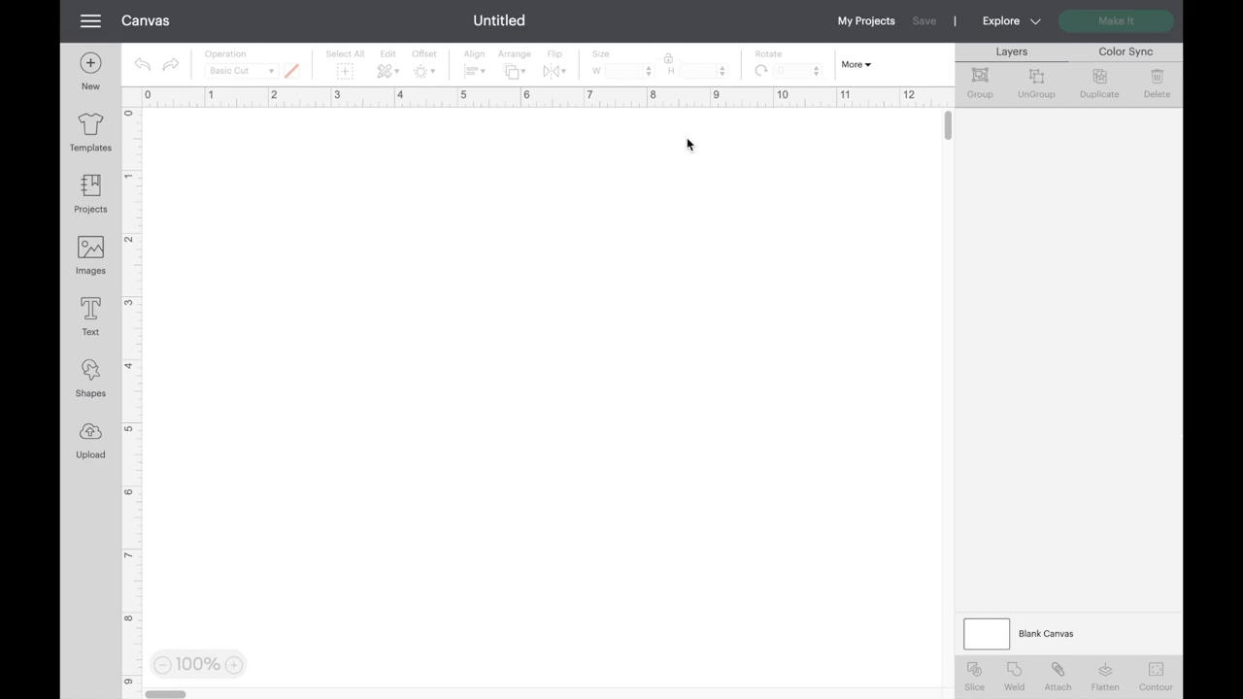
mouse_move(175, 319)
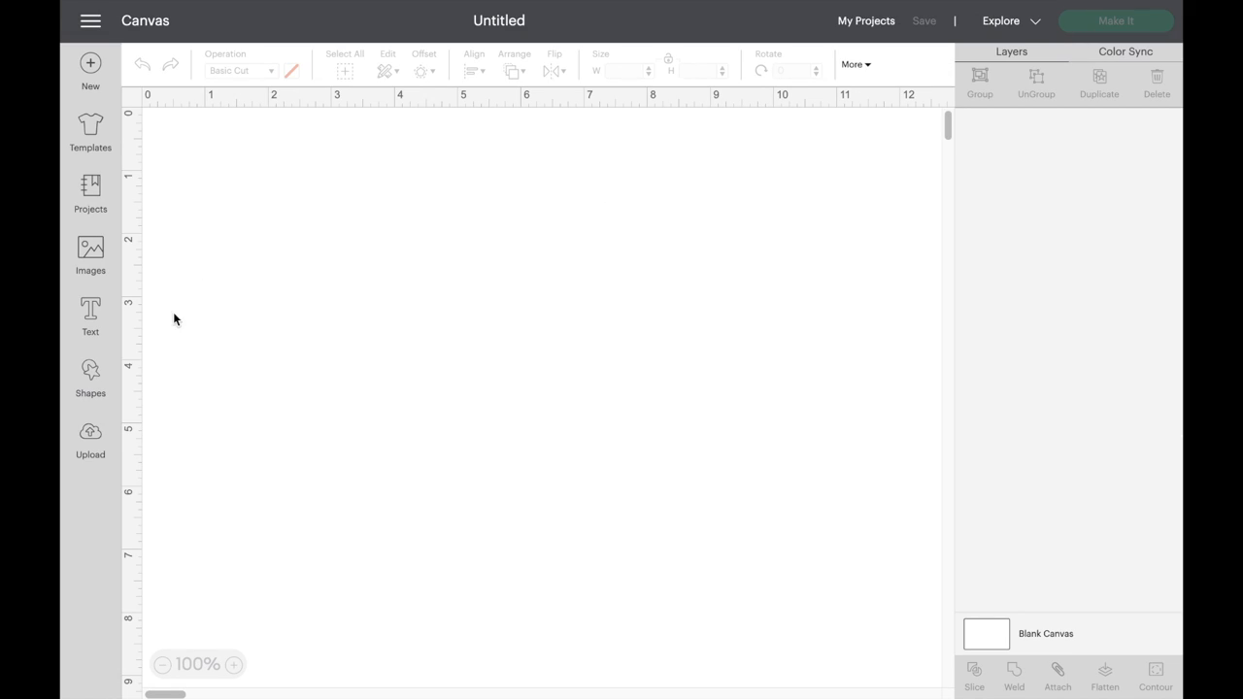
mouse_move(89, 447)
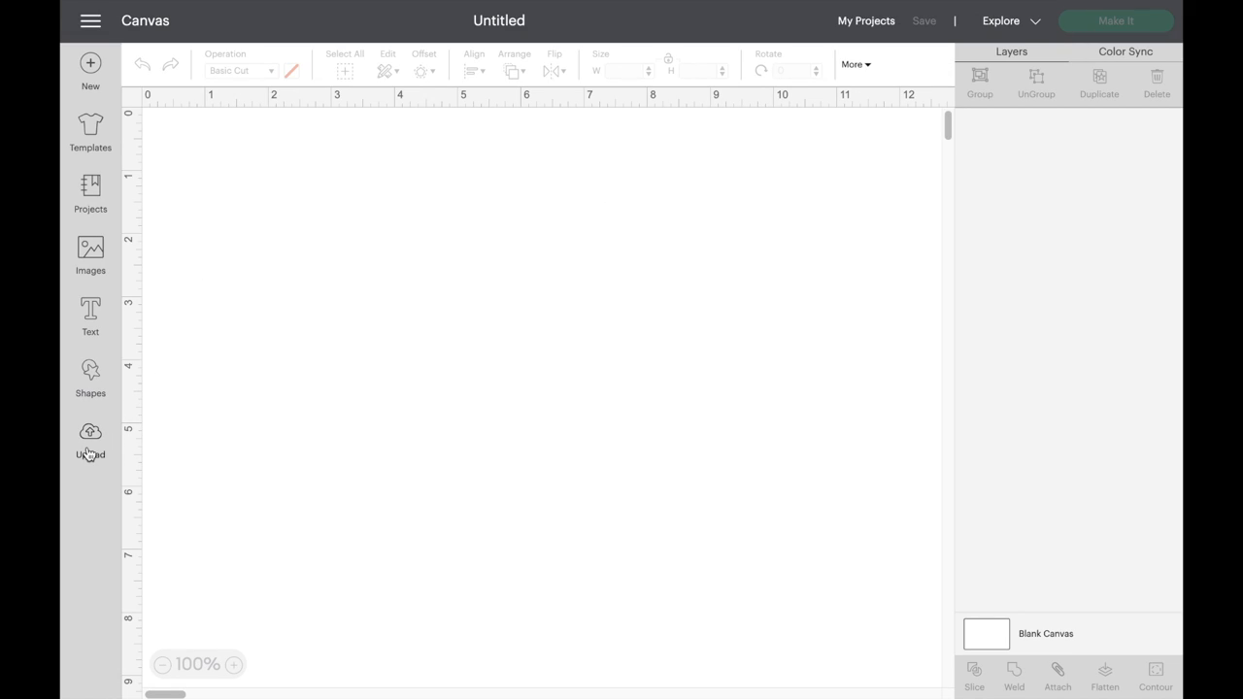
Step: Upload the skull-with-red-hearts image file from the computer
click(88, 435)
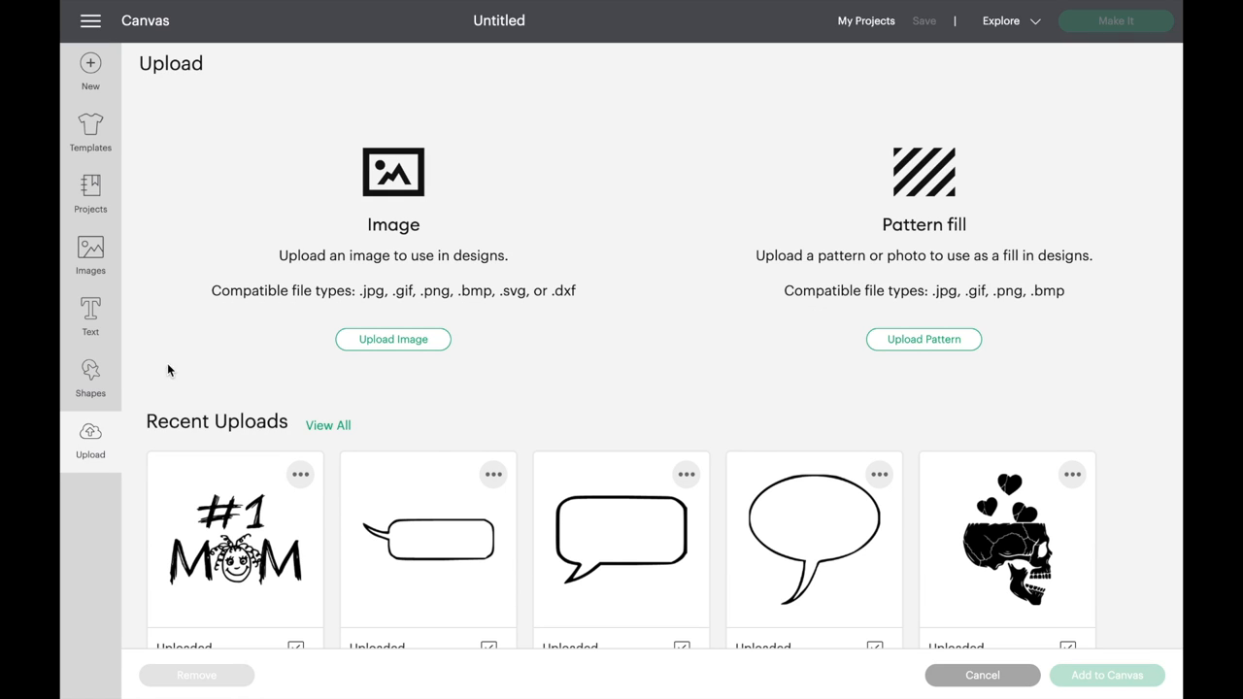
mouse_move(358, 345)
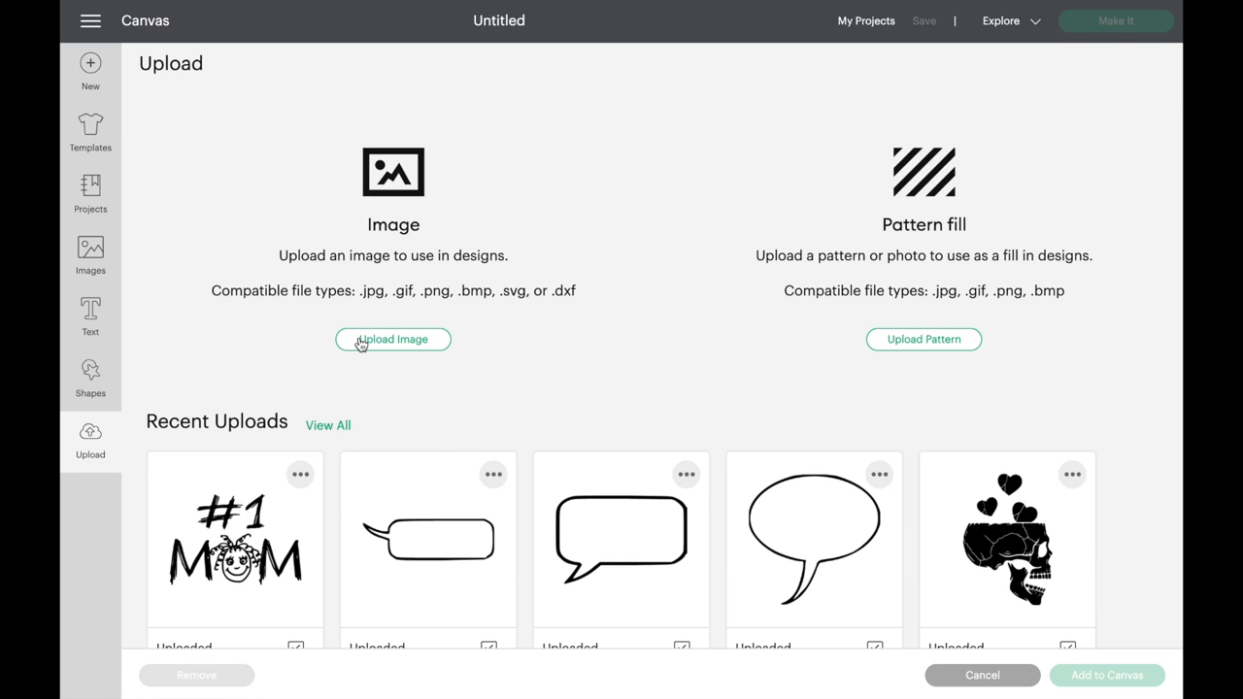
click(392, 339)
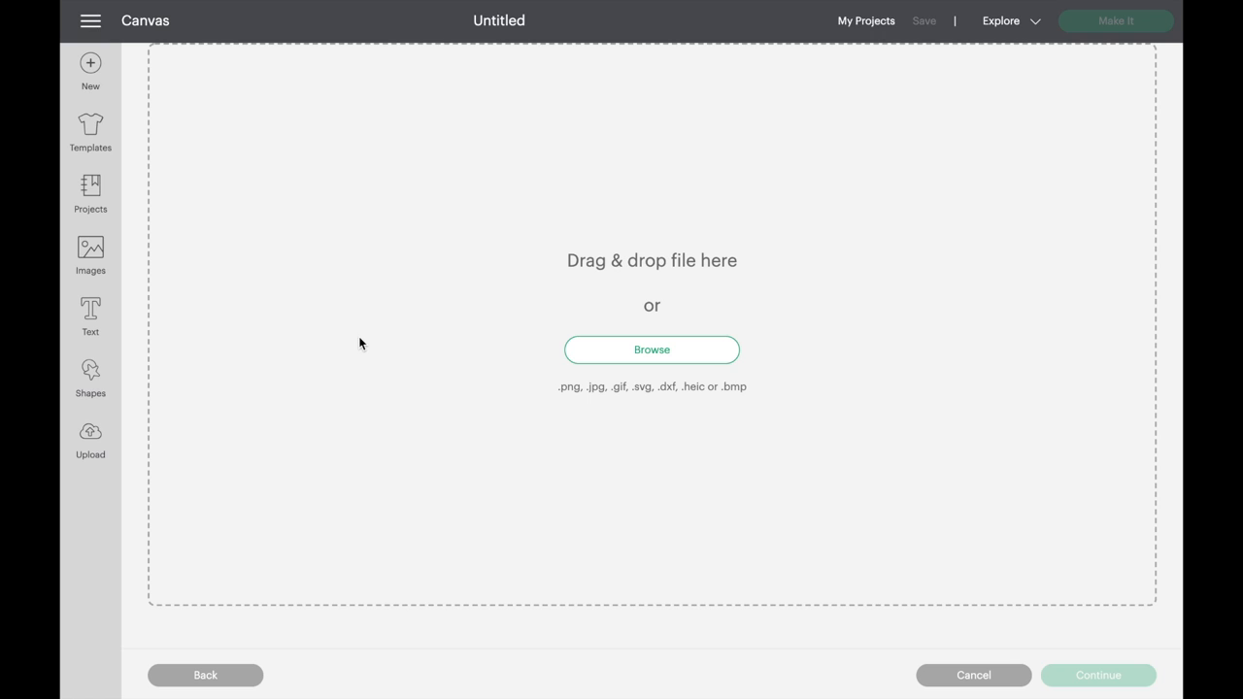
mouse_move(613, 352)
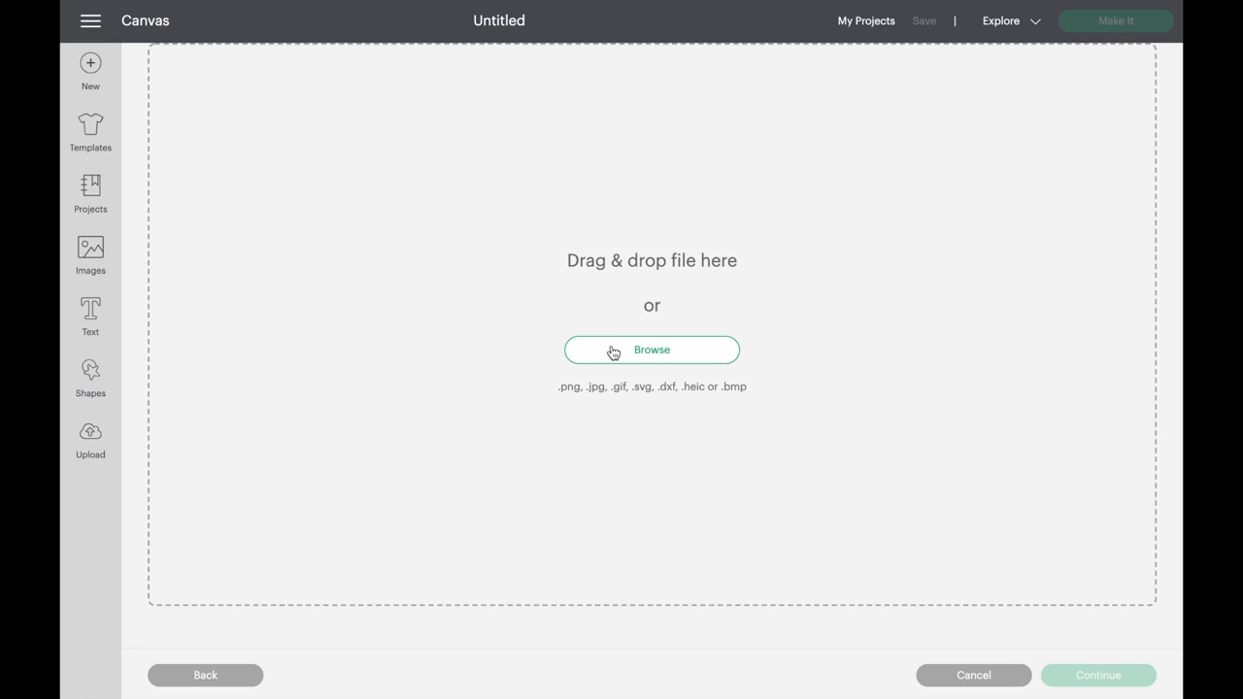
click(652, 350)
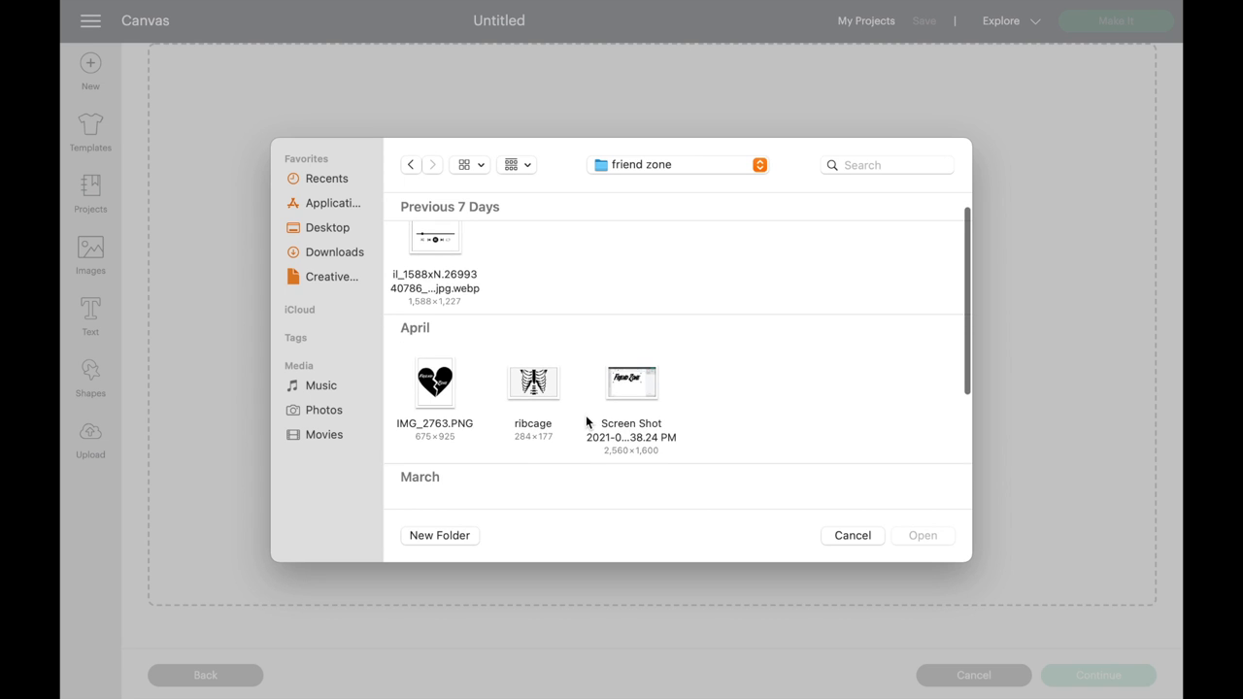
scroll(down, 3)
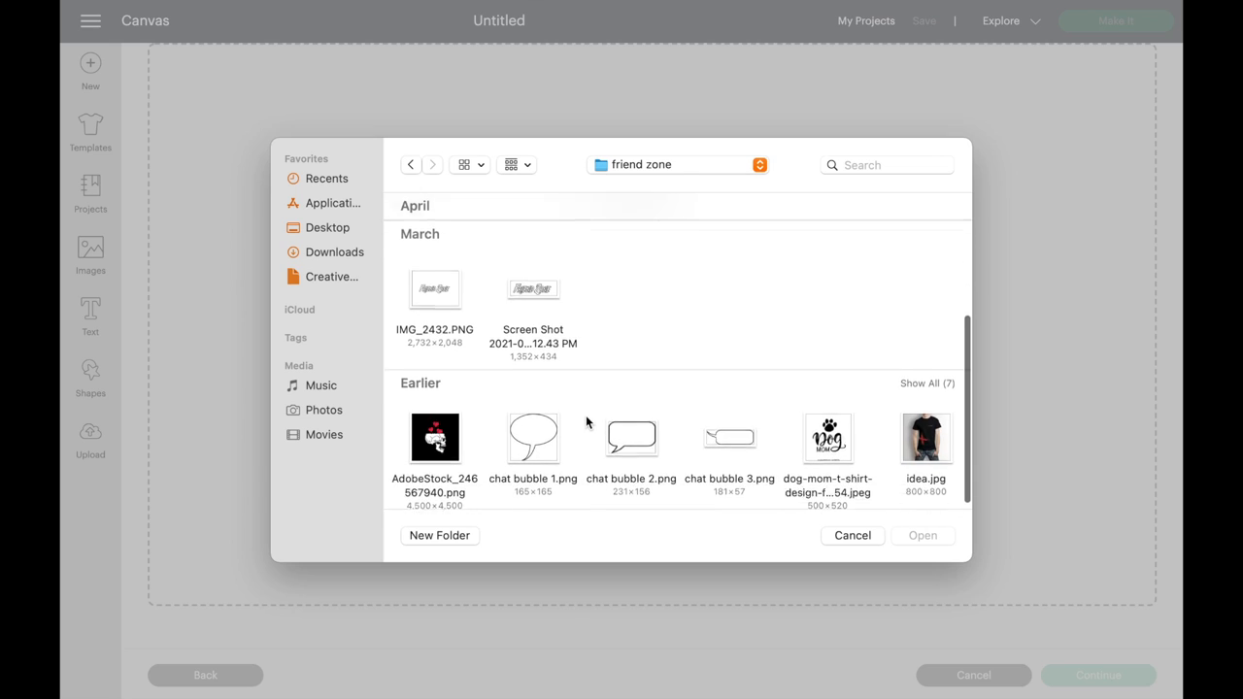
scroll(down, 3)
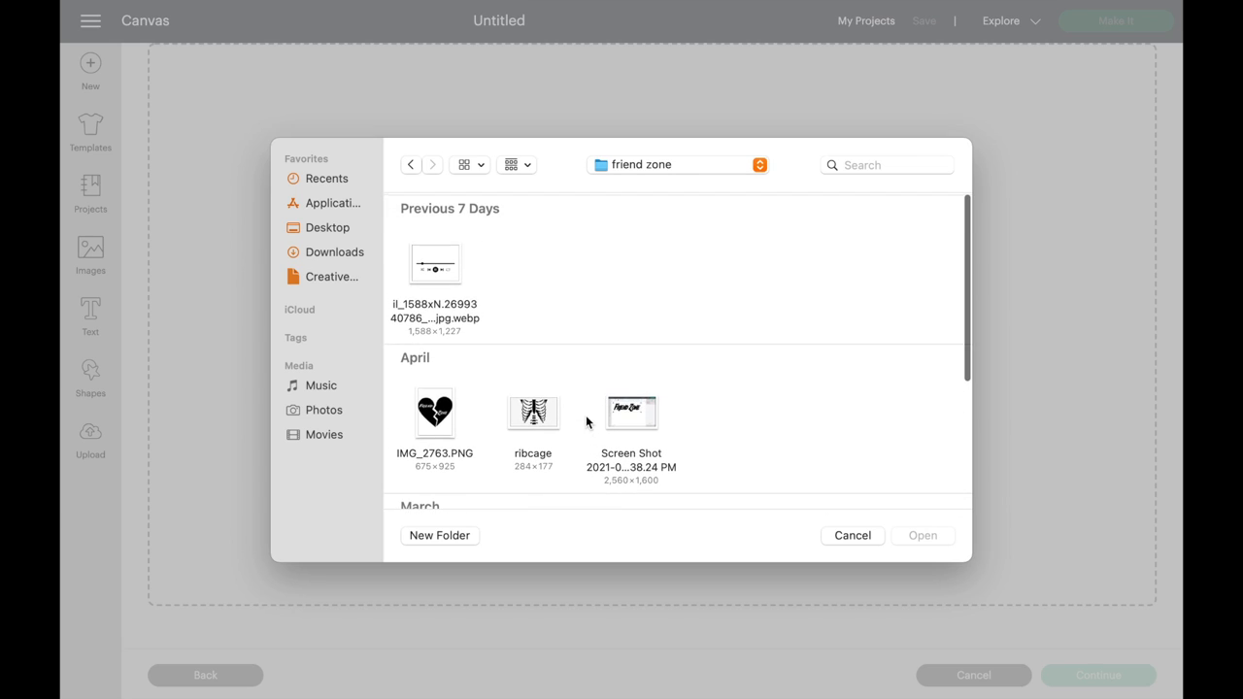
scroll(down, 3)
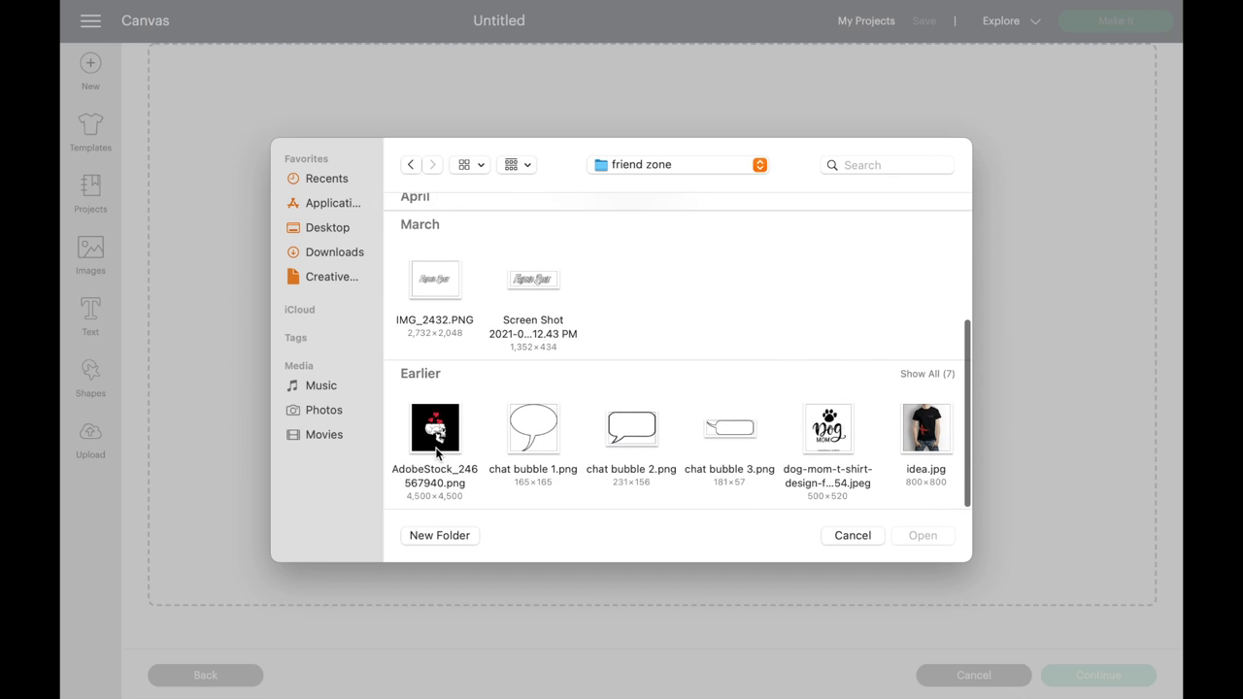
double_click(434, 429)
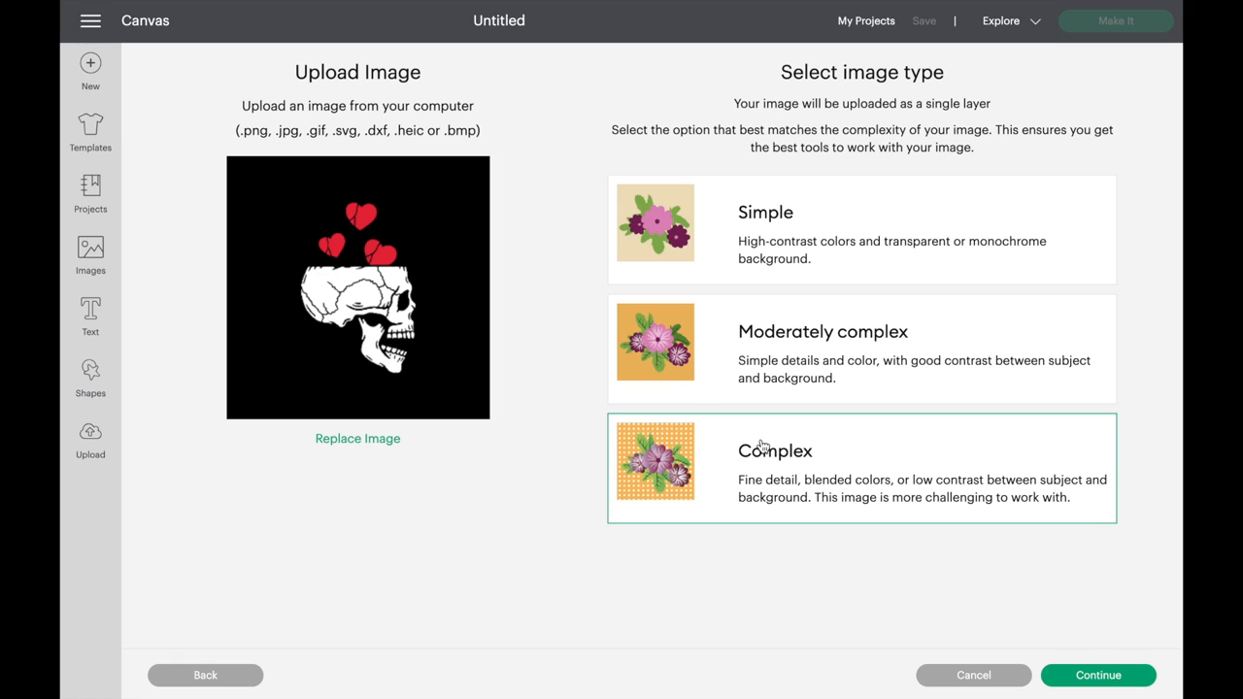
mouse_move(775, 357)
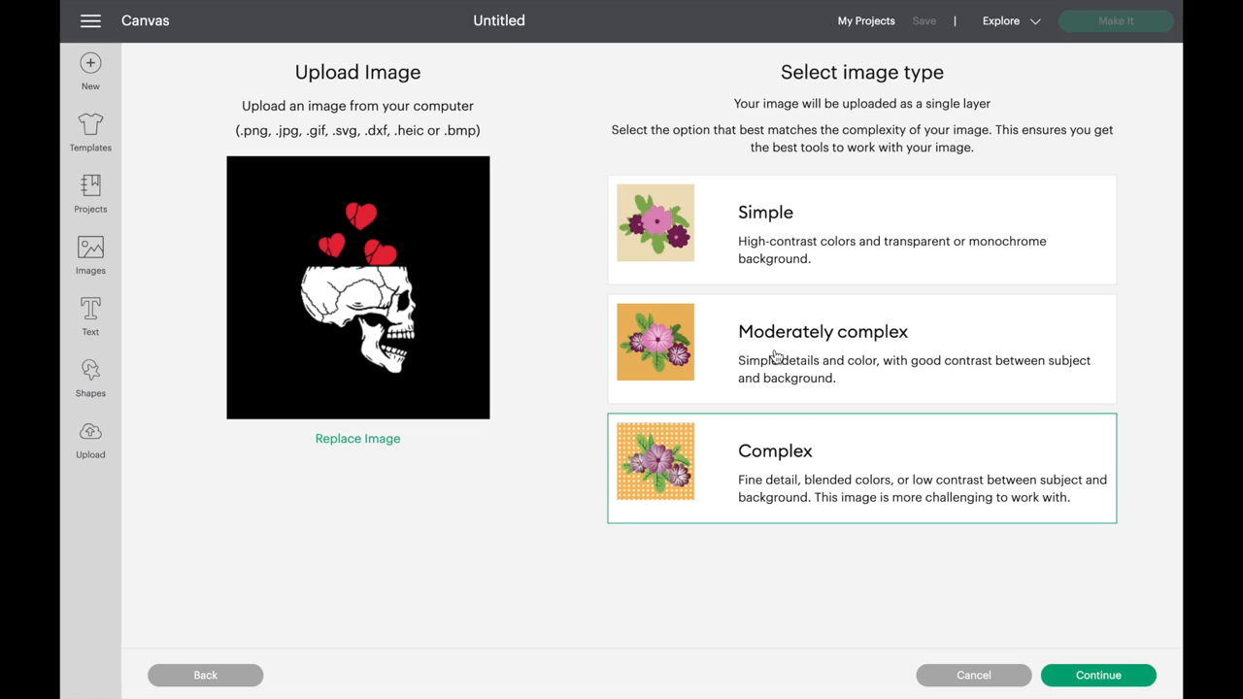
Step: Mark the skull image as Moderately complex and continue to background removal
click(862, 348)
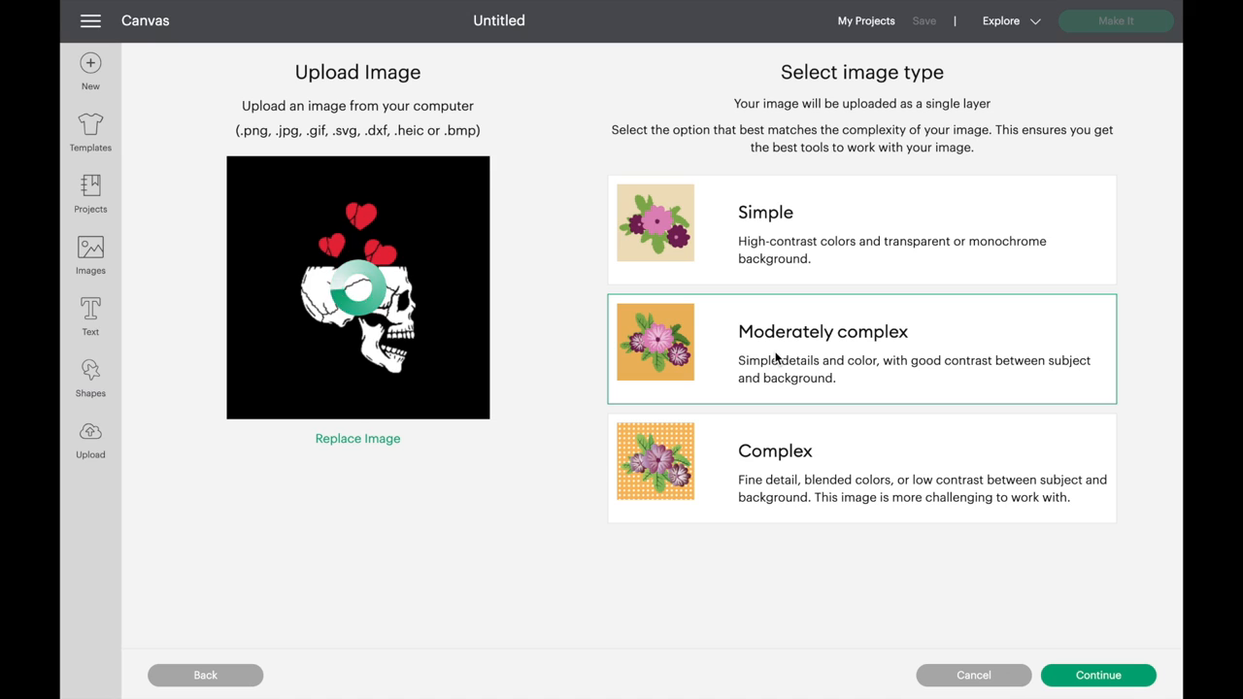
mouse_move(1071, 655)
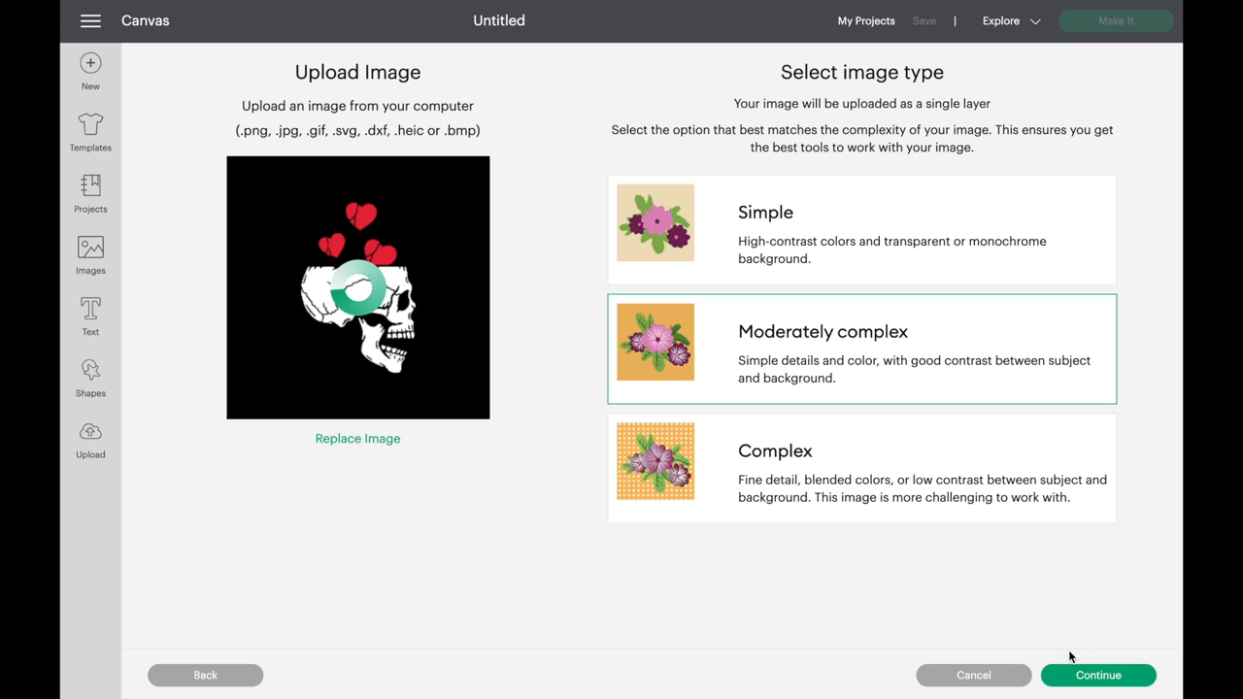
click(1112, 675)
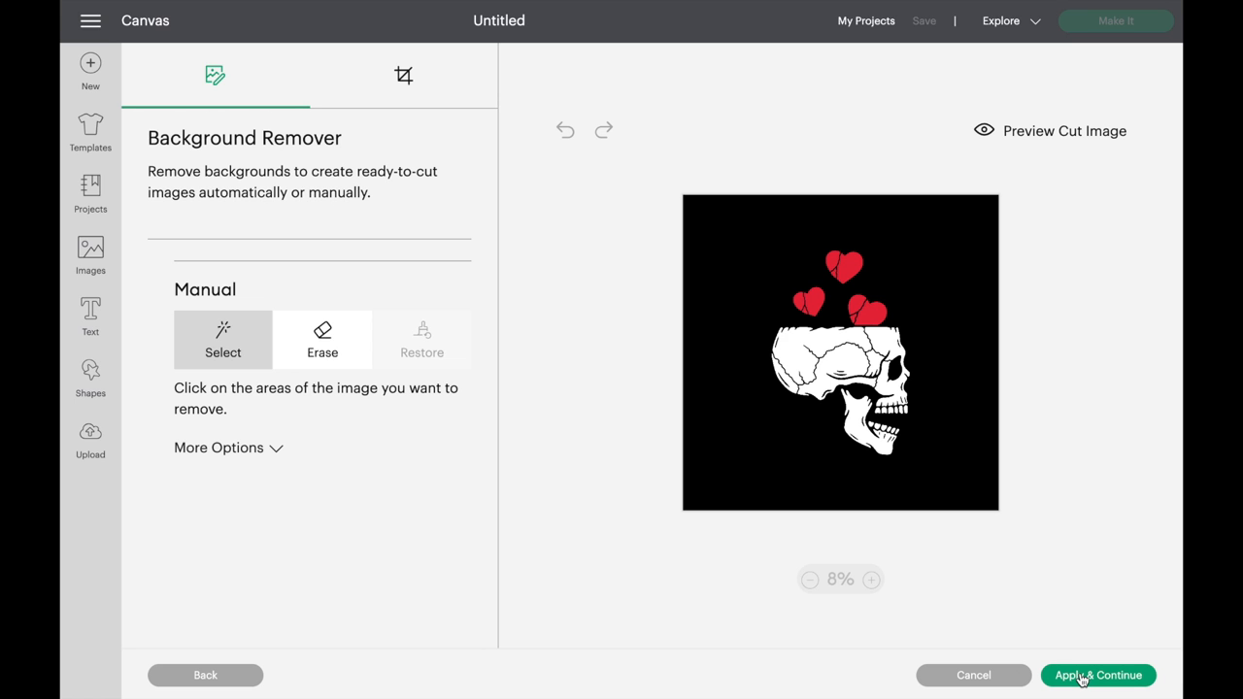
mouse_move(602, 460)
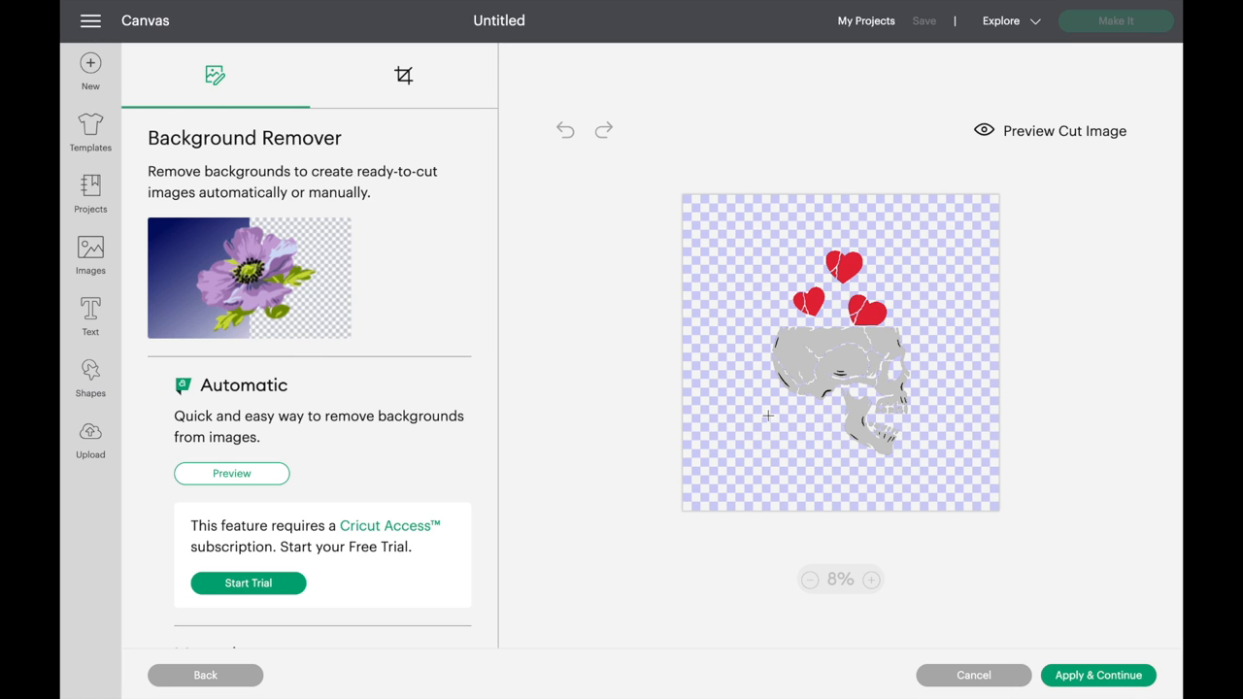
Step: Erase the skull's black background, preview the cut image, and apply
click(872, 579)
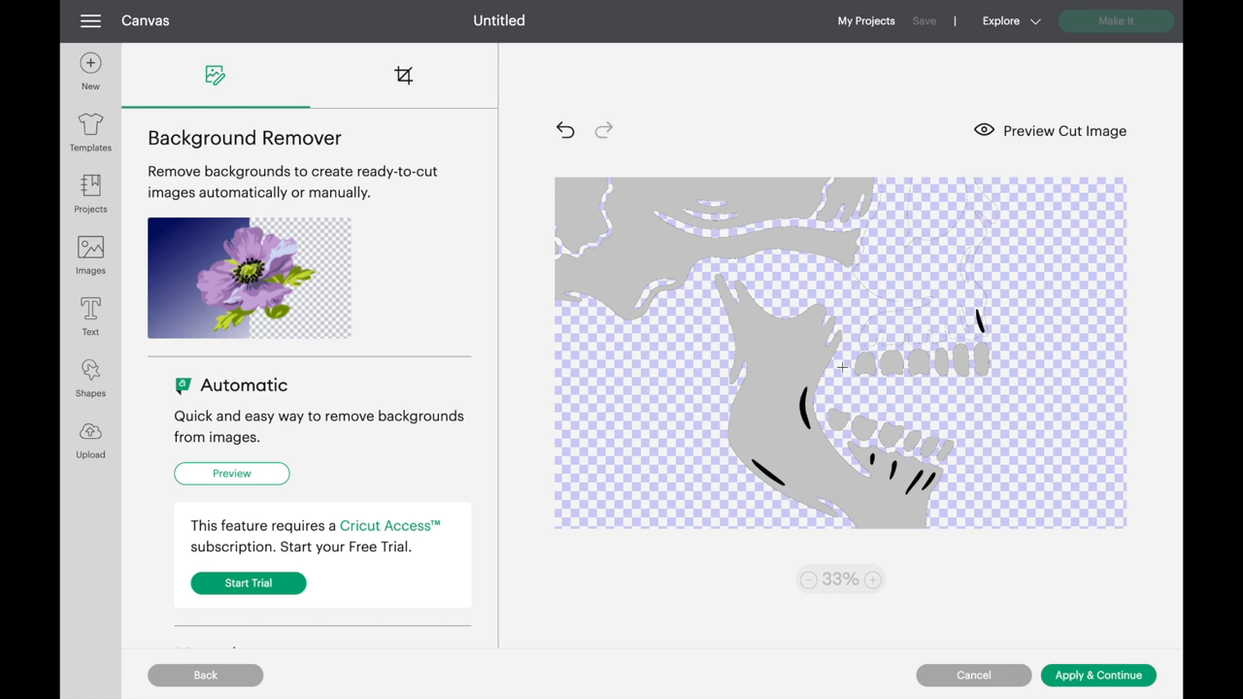
click(873, 580)
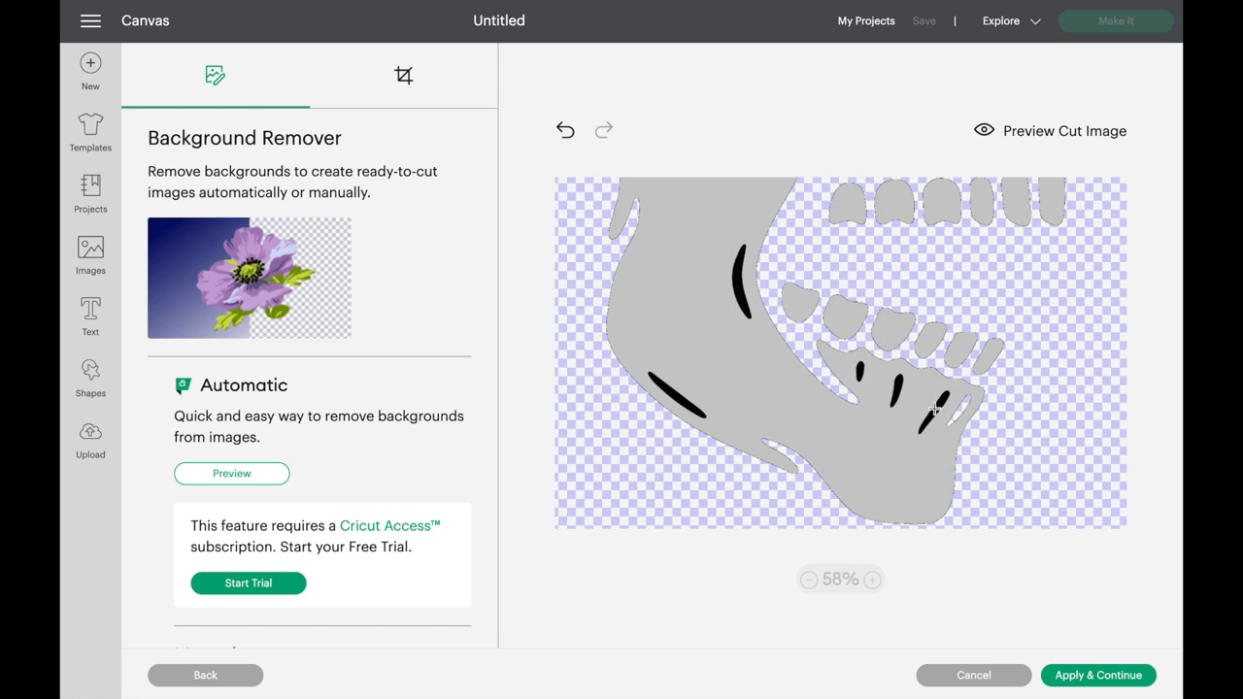
click(809, 579)
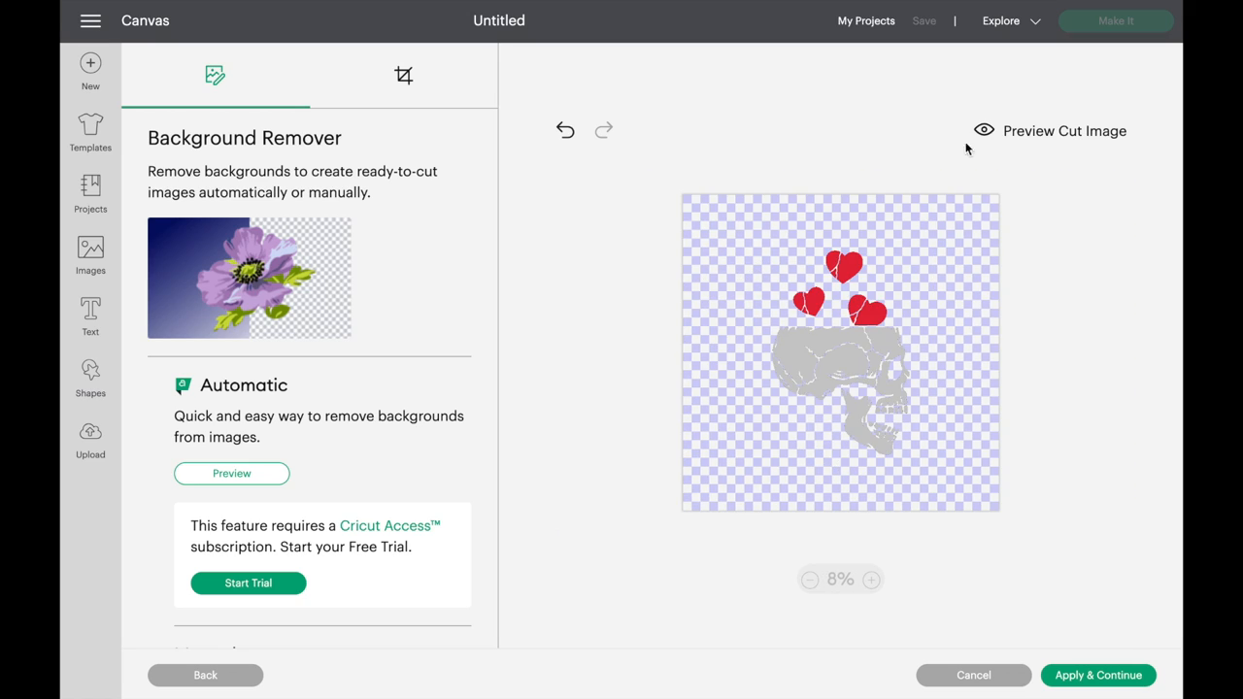
click(991, 131)
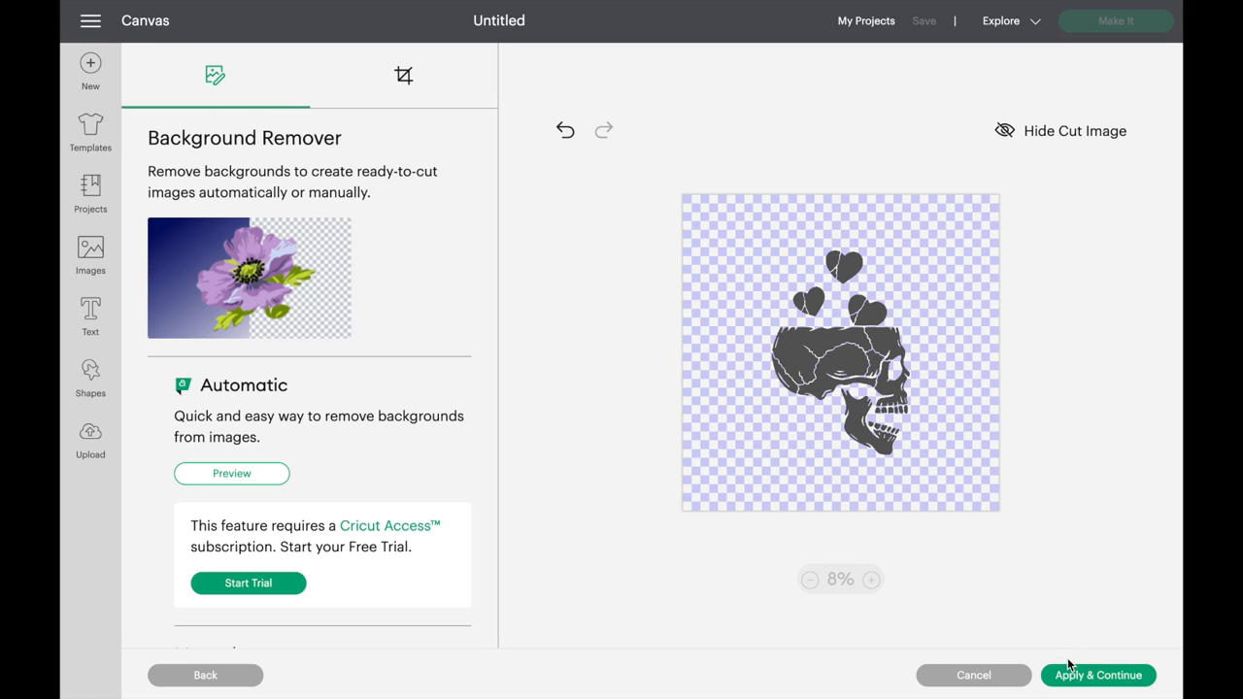
click(1006, 131)
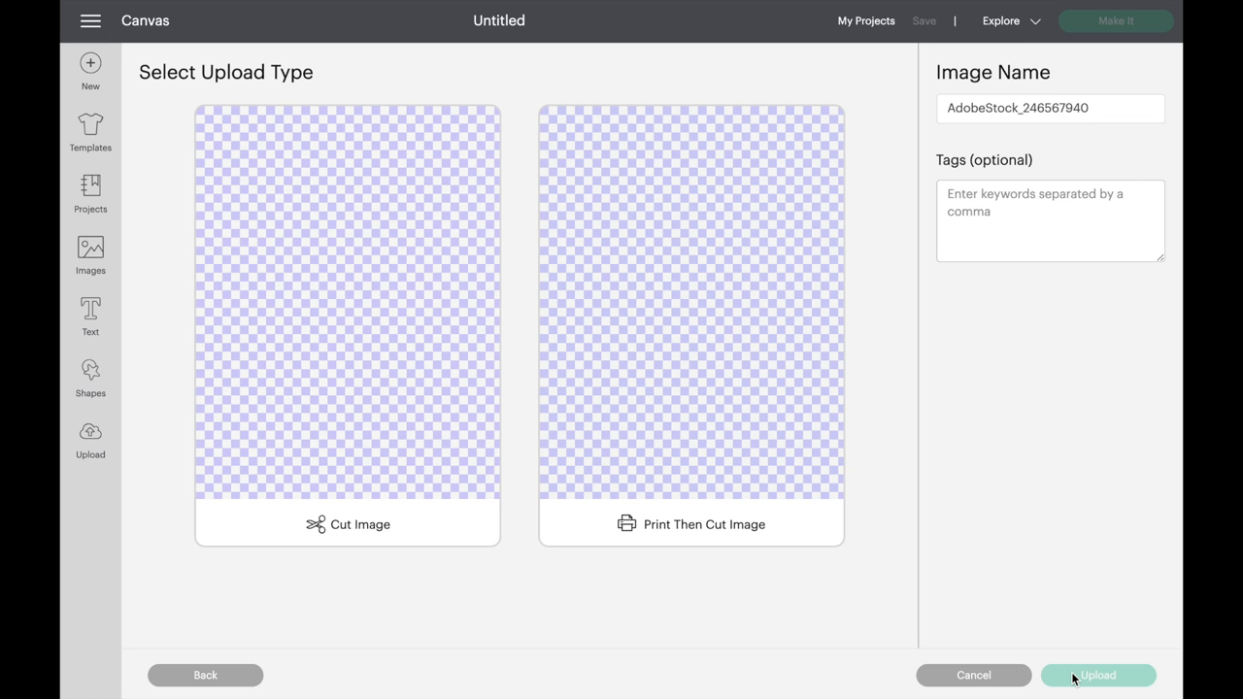
Step: Name the image 'skeleton head', choose Cut Image, and upload it
click(1100, 677)
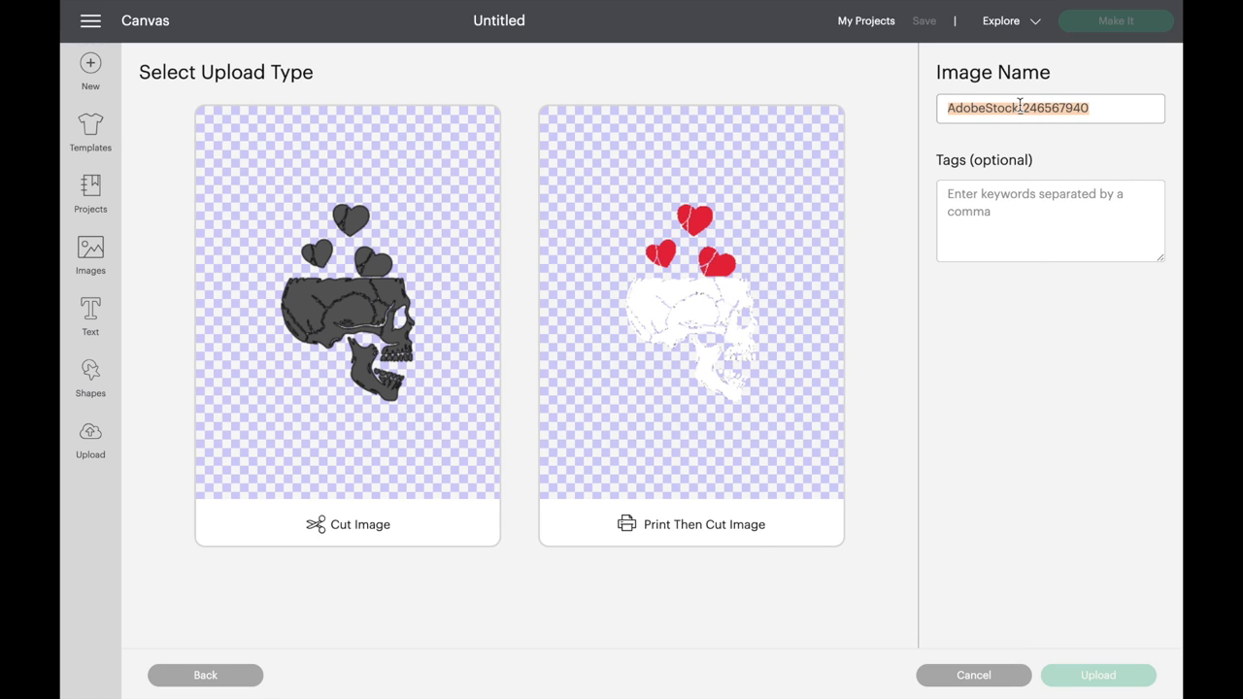
text(skeleton)
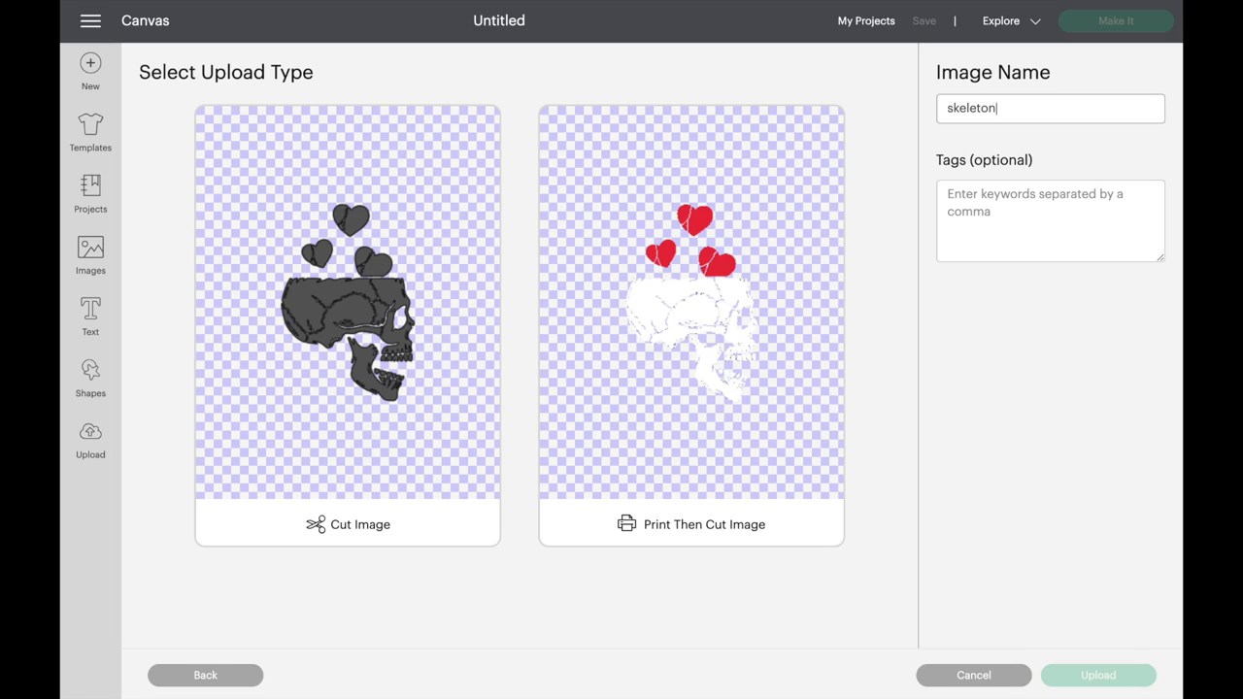
text(head)
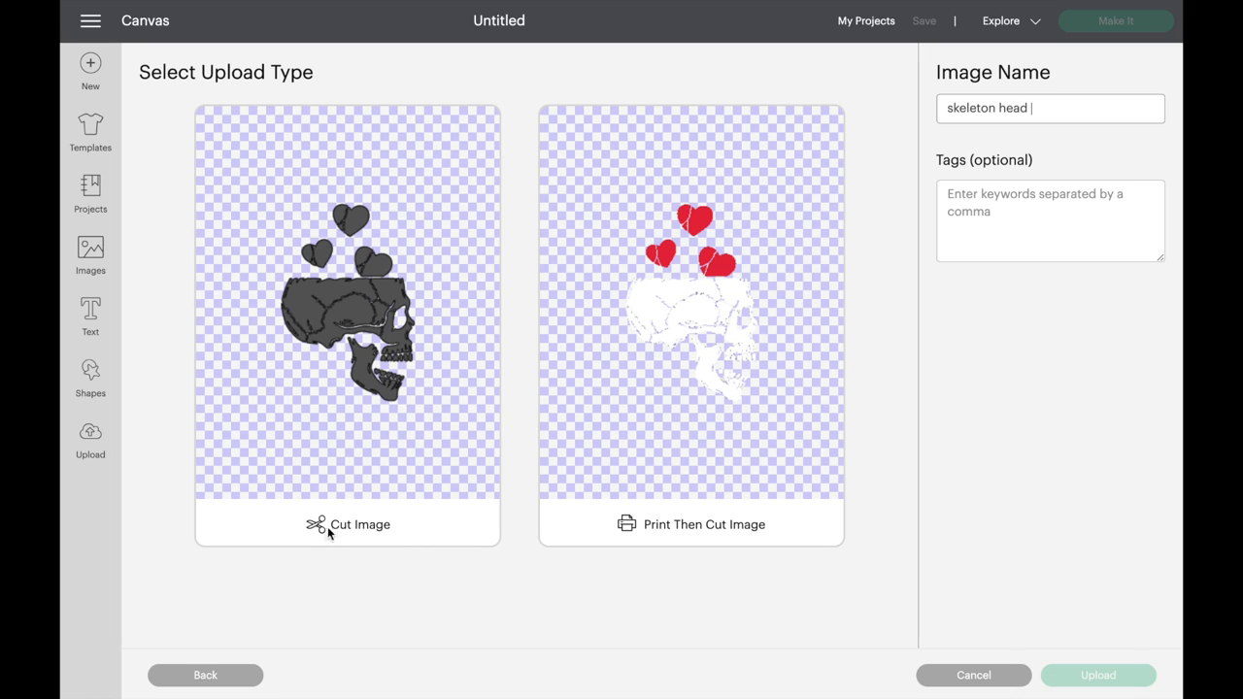
click(347, 325)
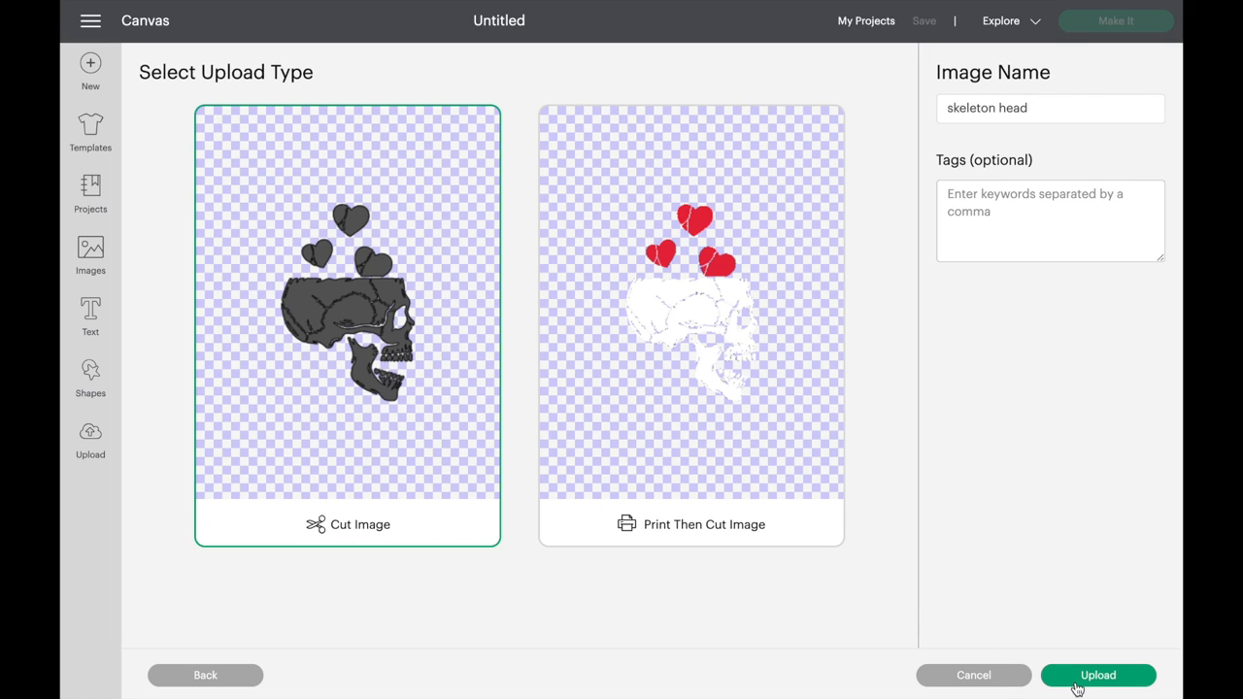
click(1099, 675)
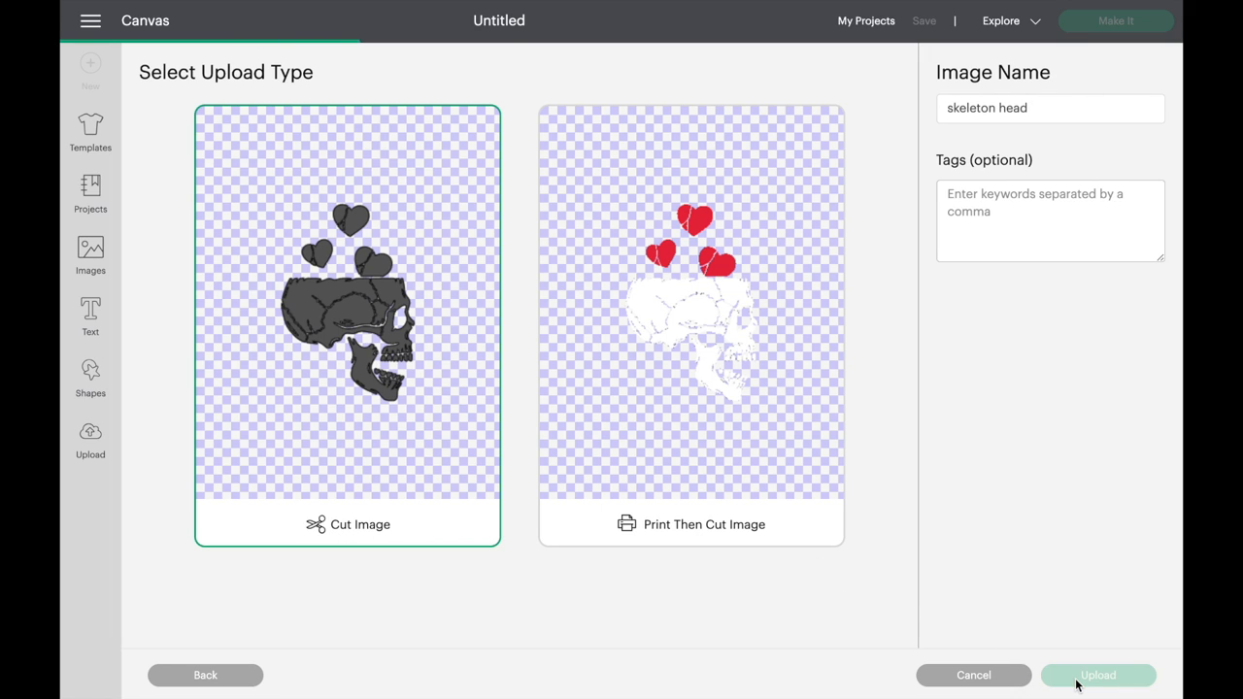
Step: Place the skeleton head upload on the canvas at 6.755 by 10 inches, zoomed to 75%
click(1098, 675)
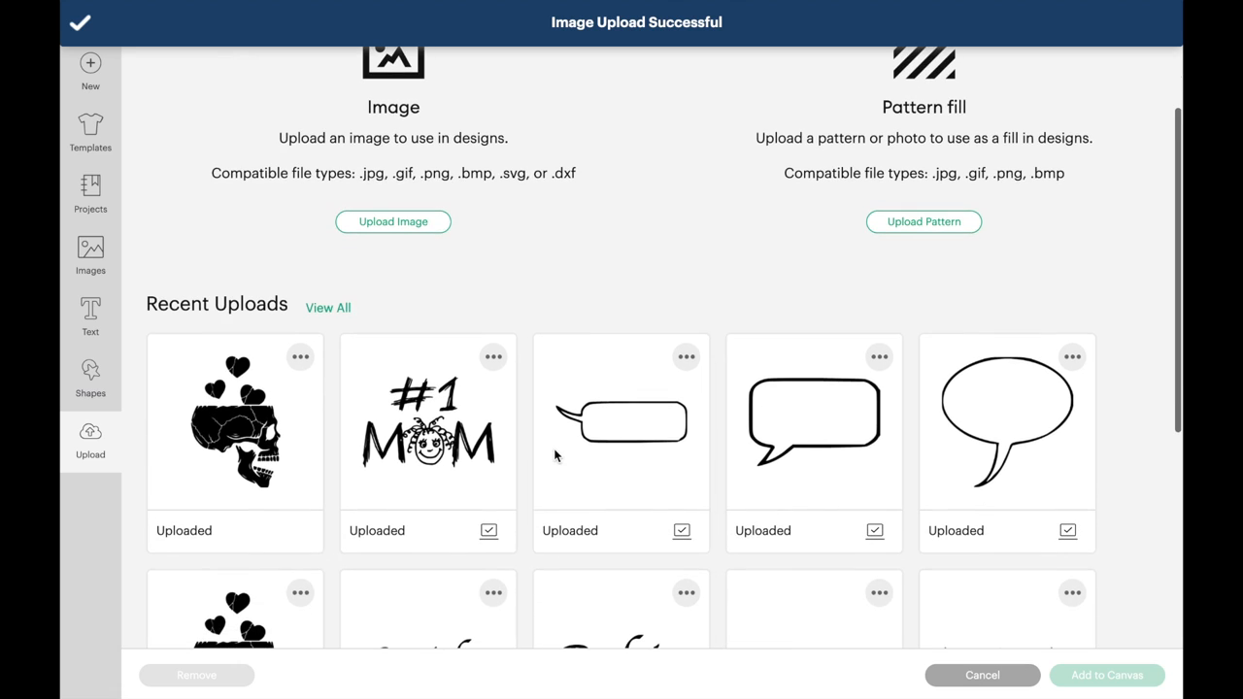
click(234, 435)
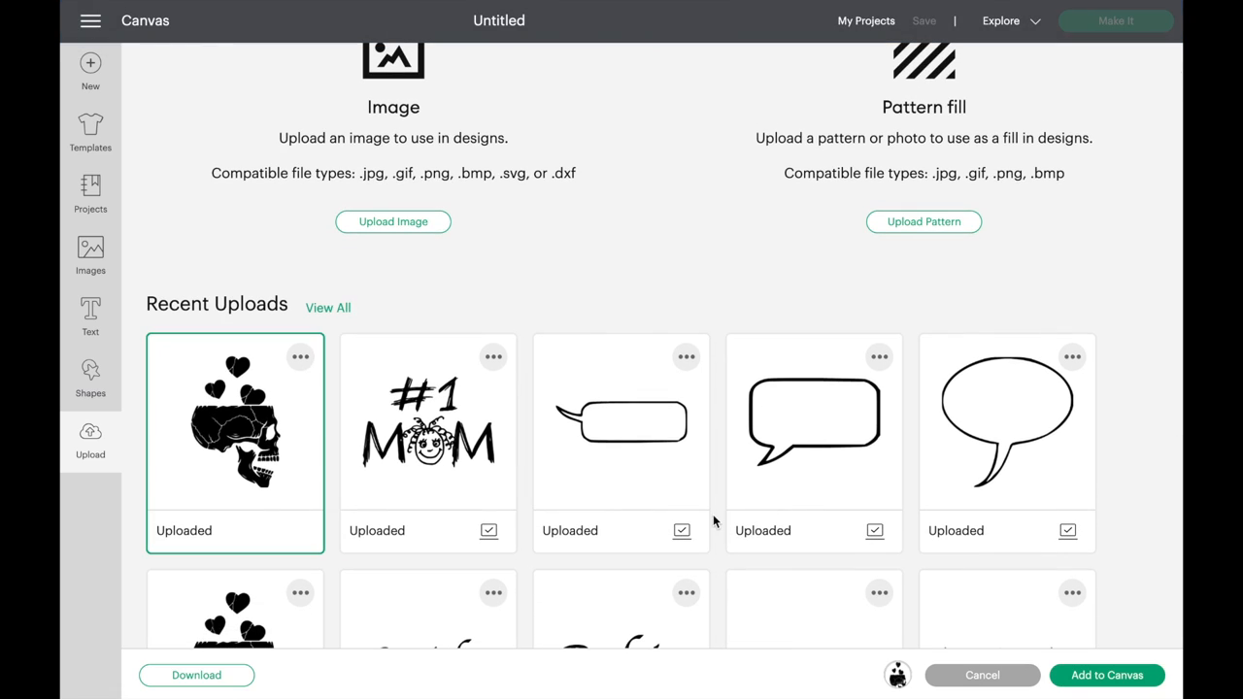
click(985, 675)
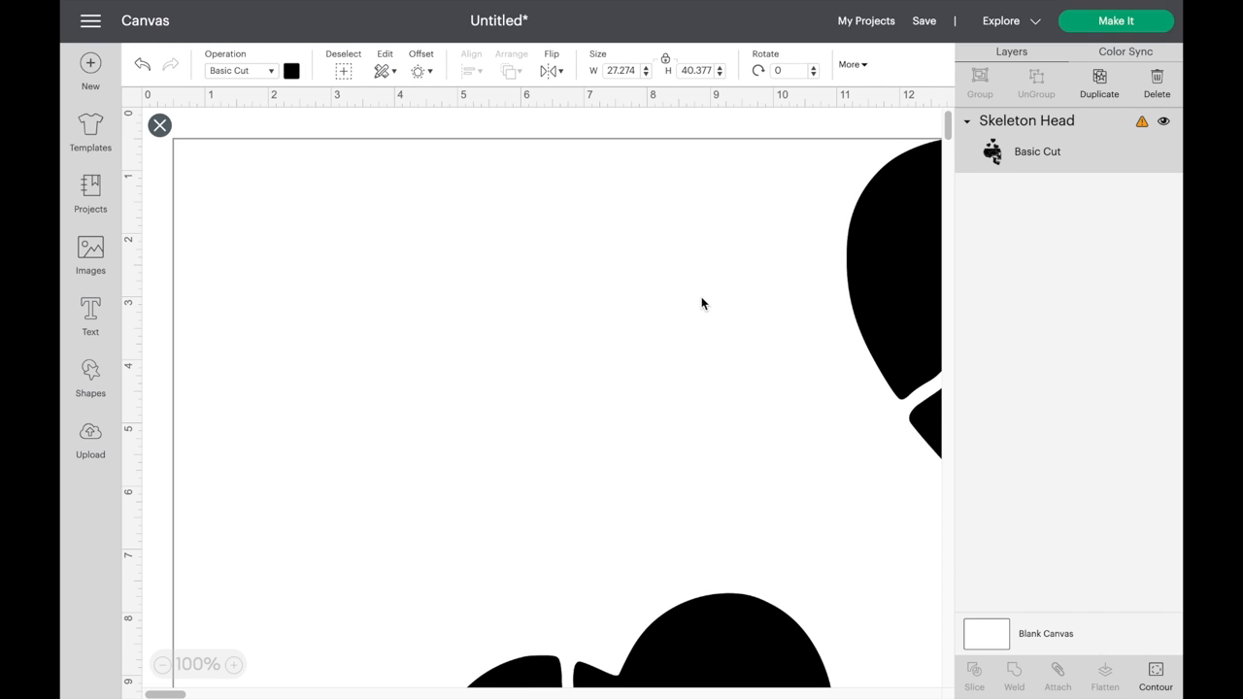
mouse_move(1145, 128)
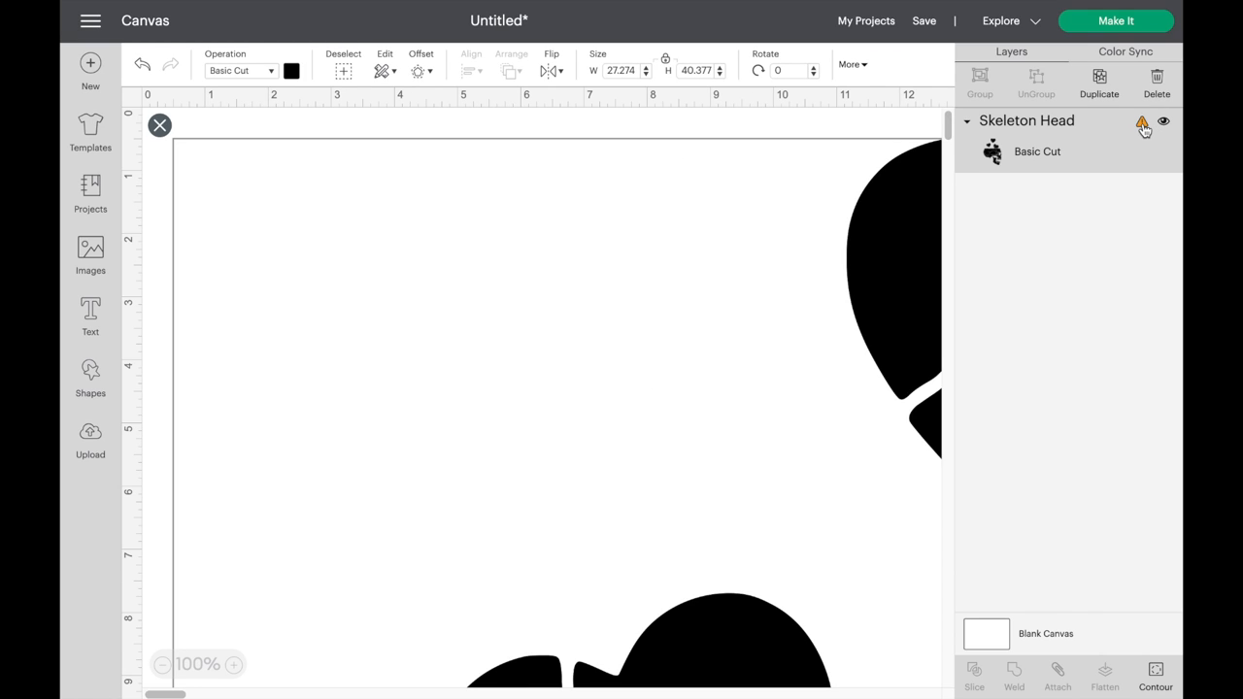
mouse_move(1143, 127)
text(10)
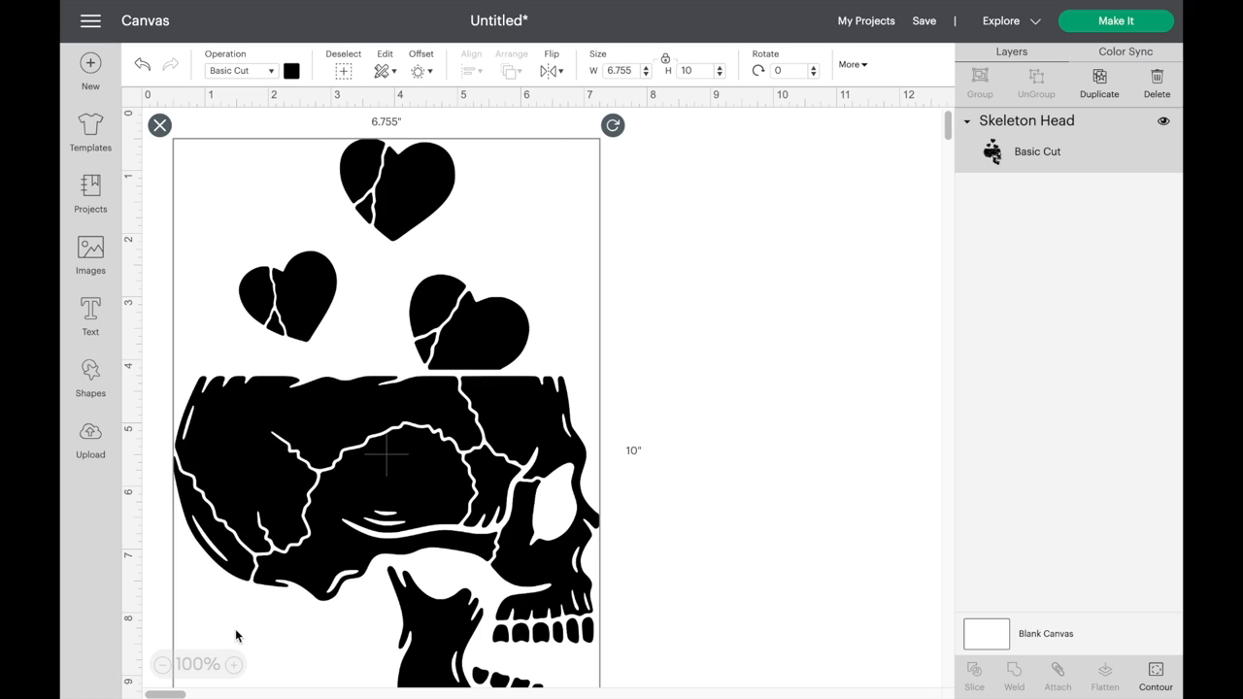
click(165, 666)
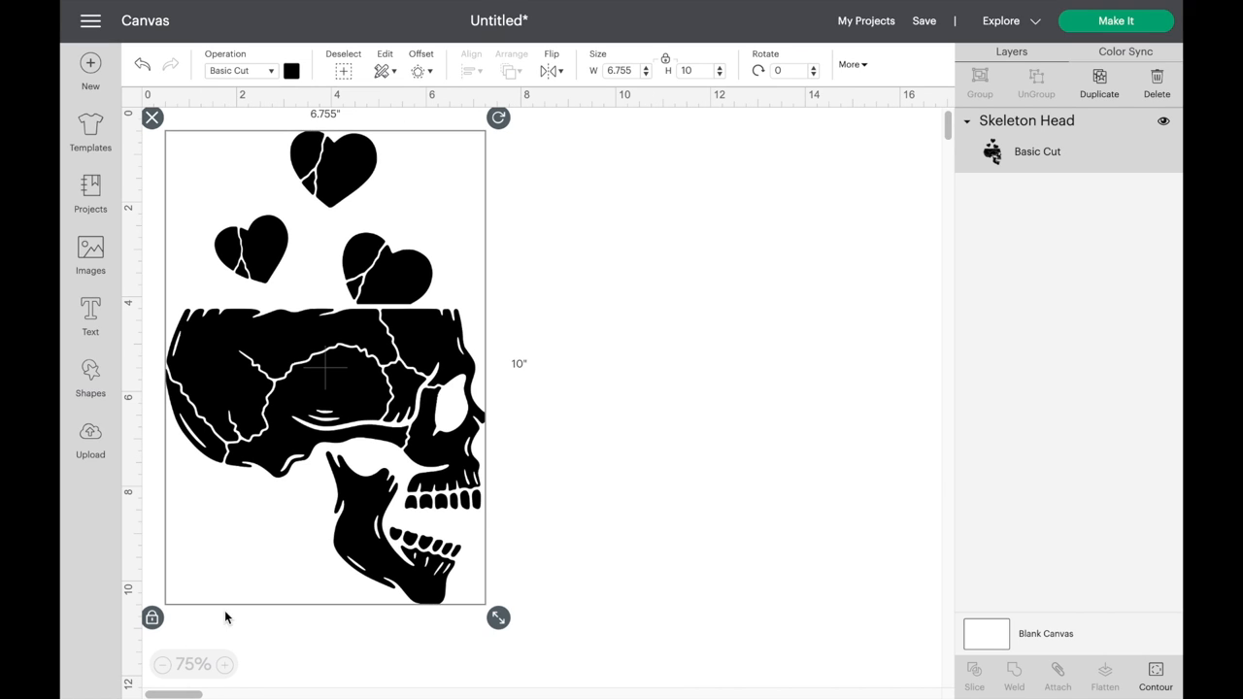
mouse_move(471, 625)
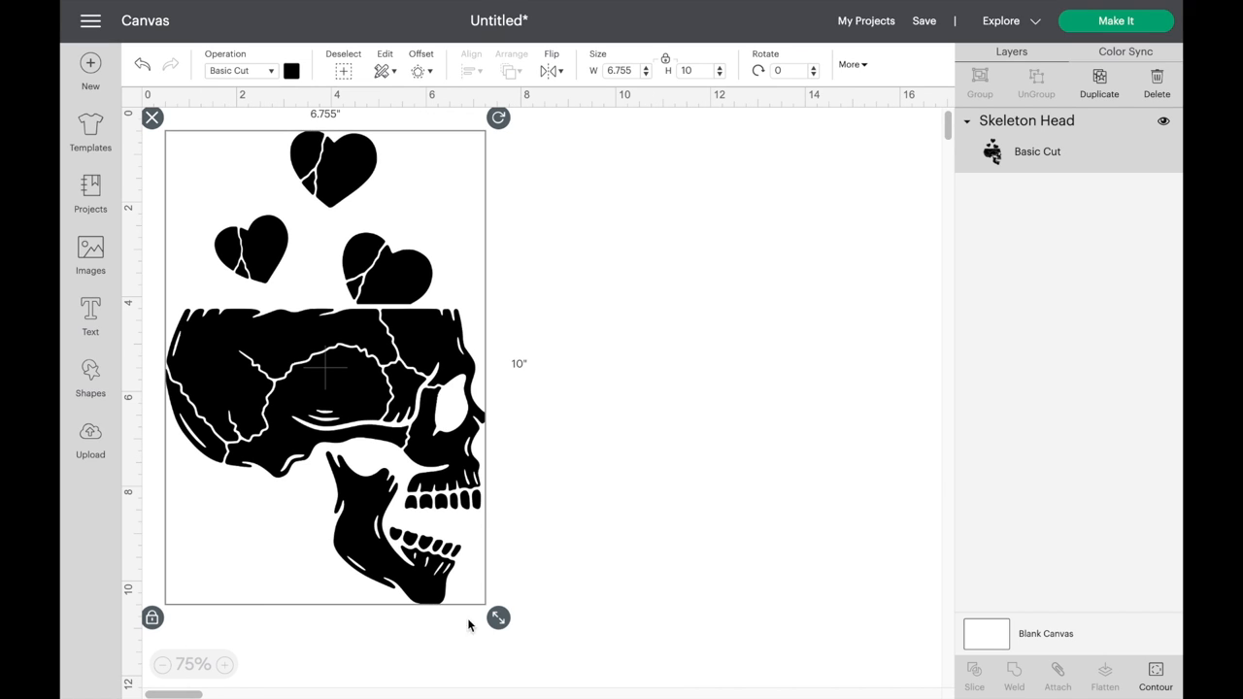
Step: Save the project with the title 'skeleton head'
click(923, 20)
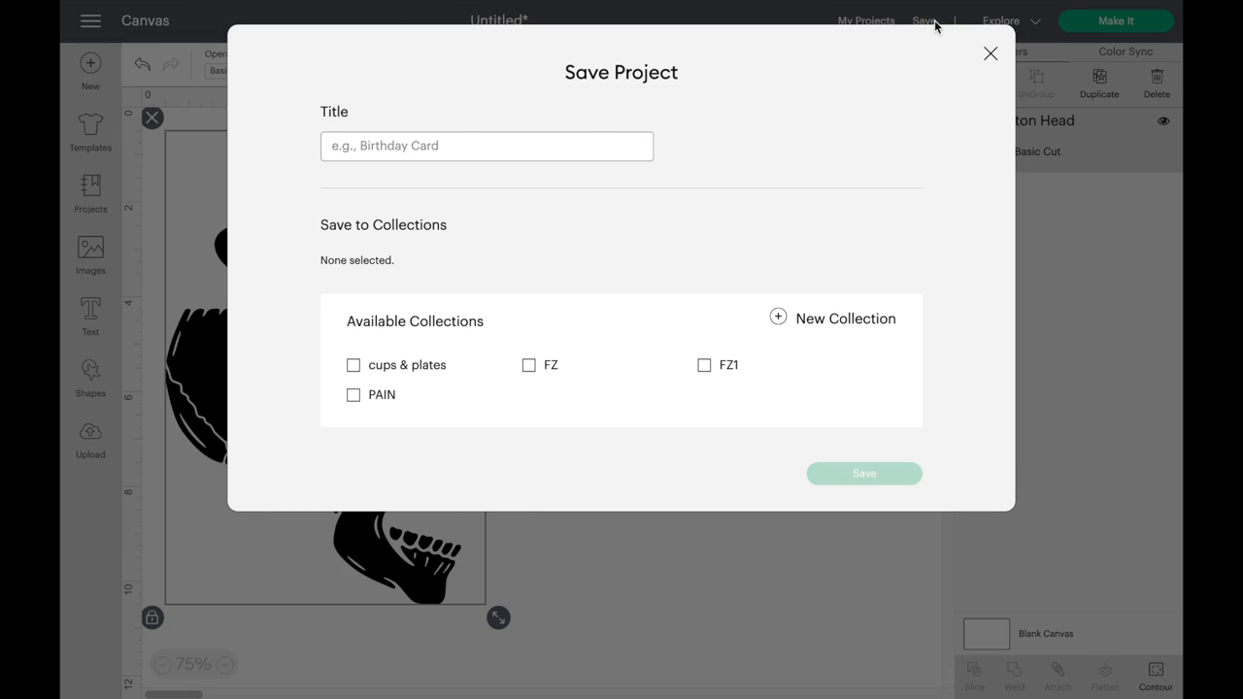
mouse_move(536, 185)
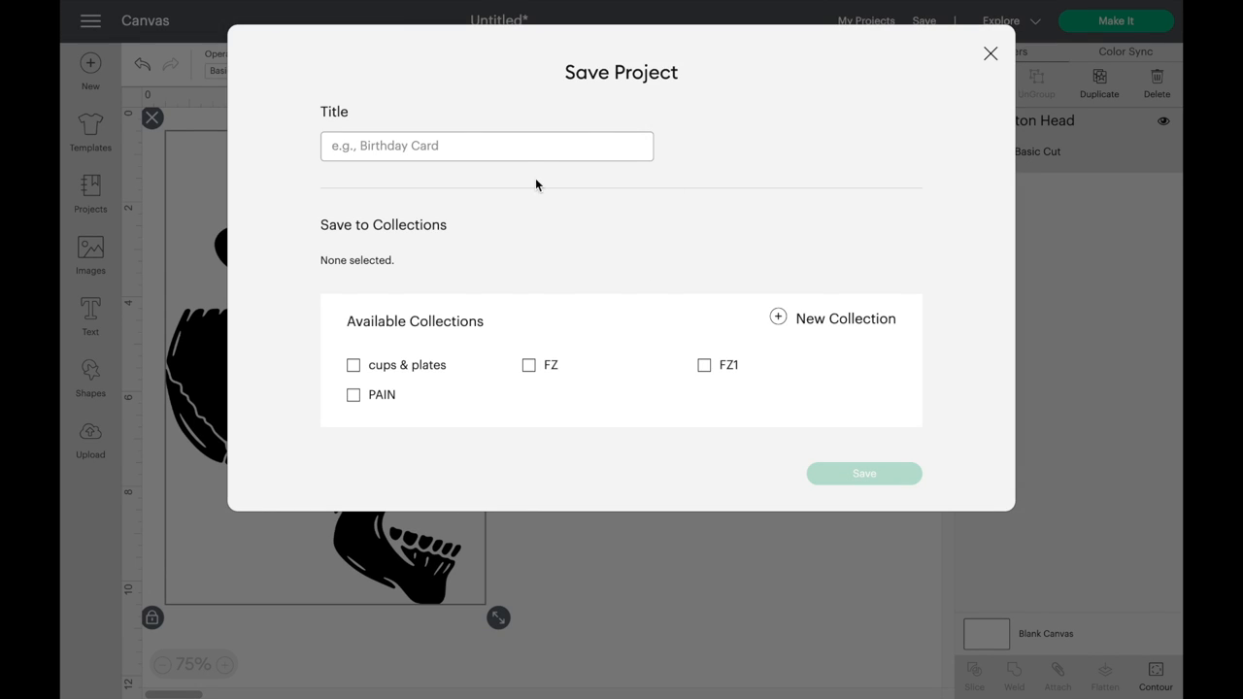
text(skeleton head)
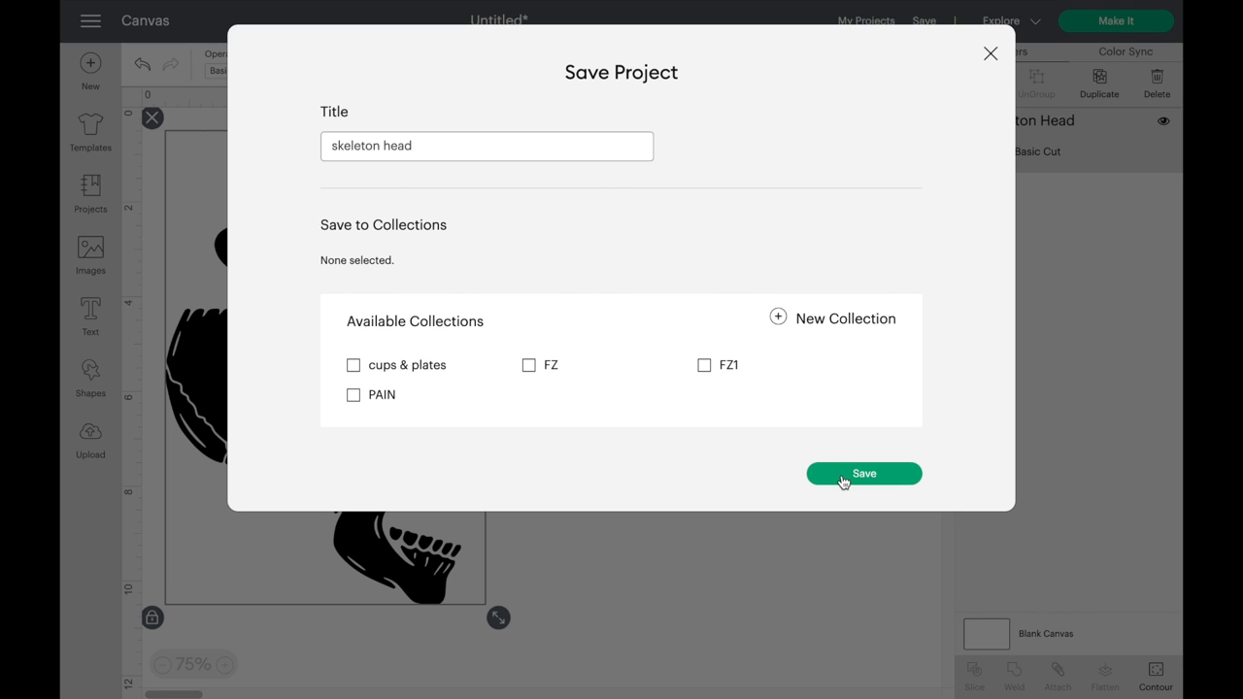
click(864, 474)
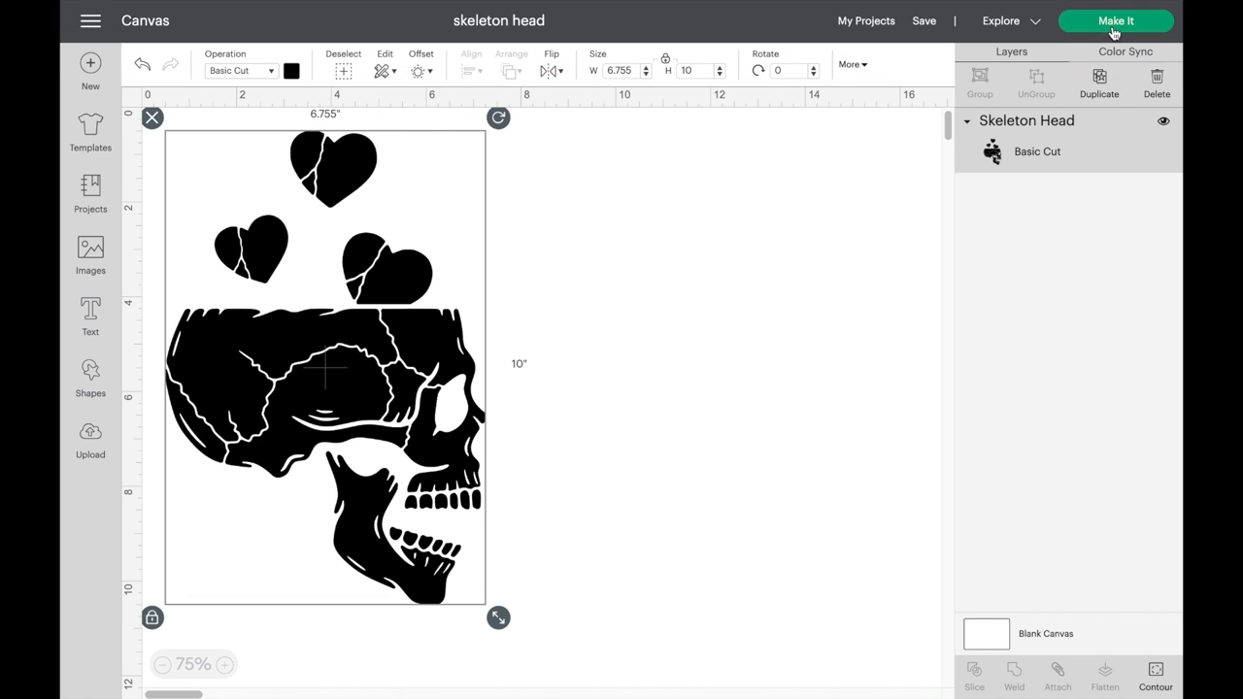
Step: Switch the design's cut colour to dark green, then dark blue, then back to black
click(293, 70)
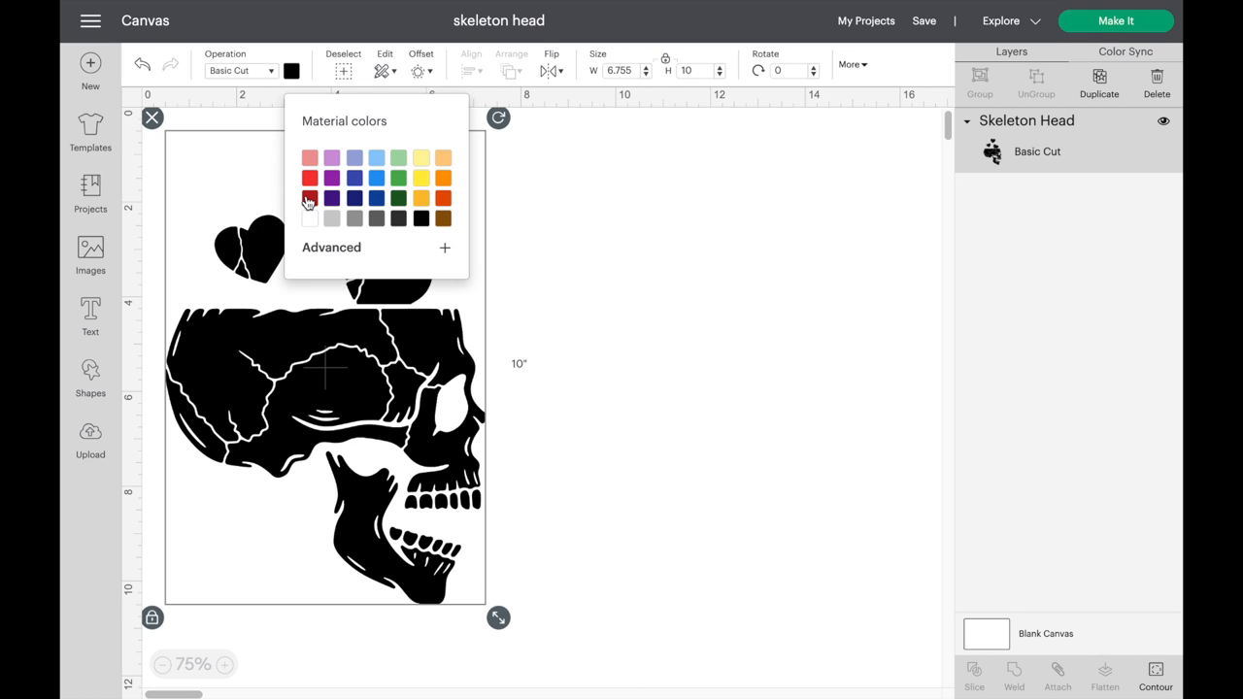
click(309, 194)
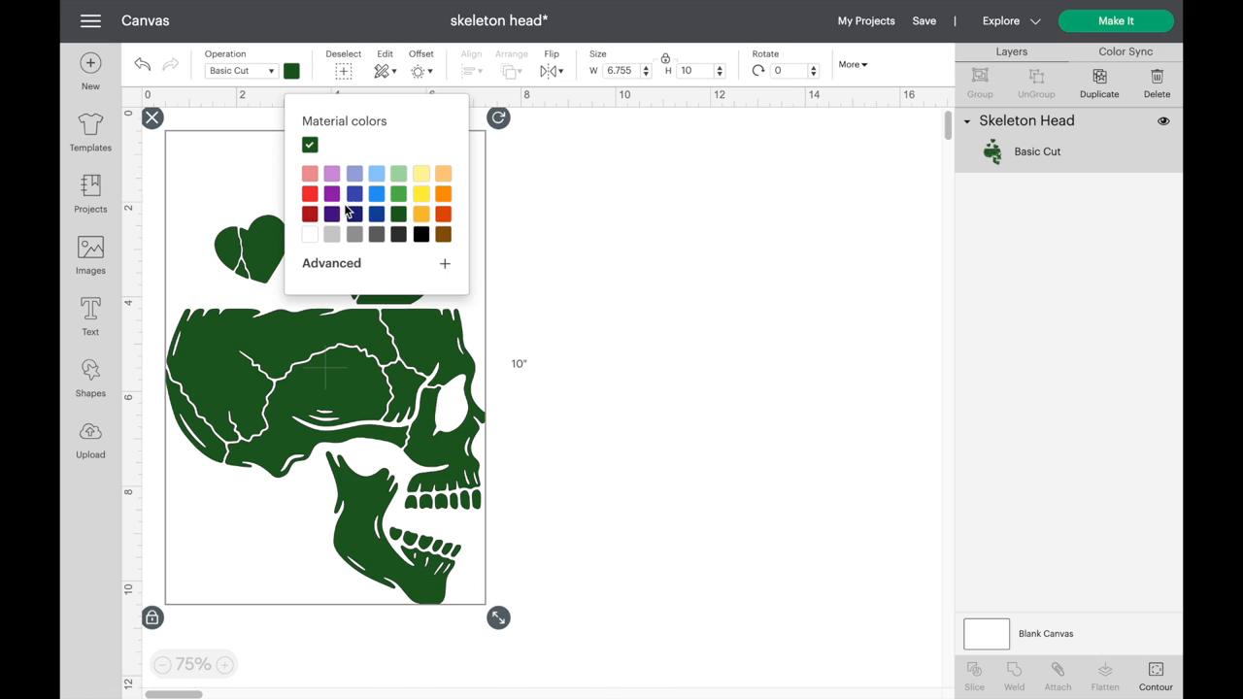
click(355, 214)
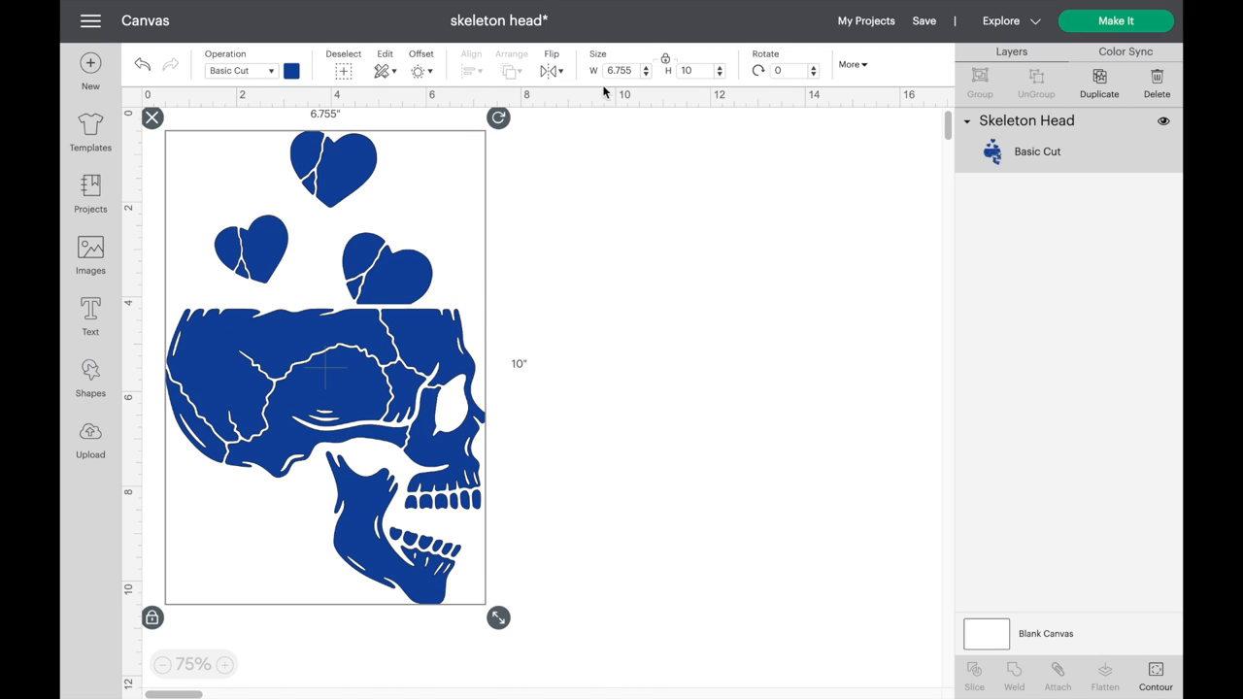
mouse_move(1117, 20)
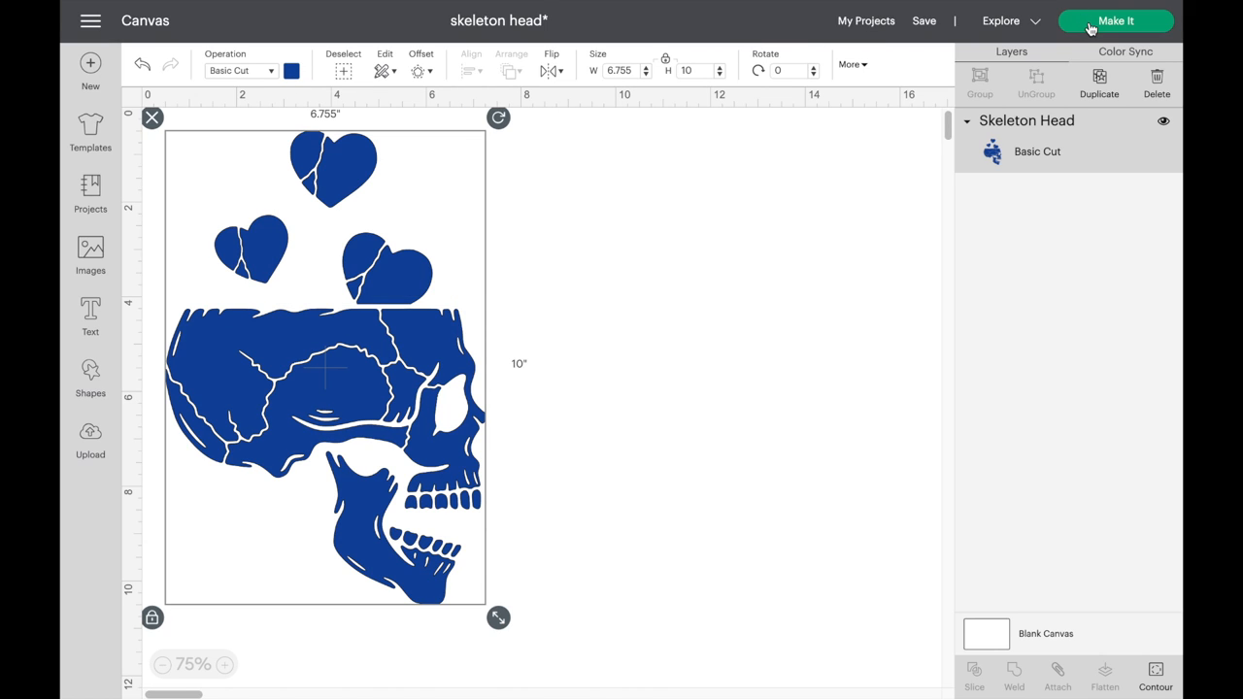
click(292, 70)
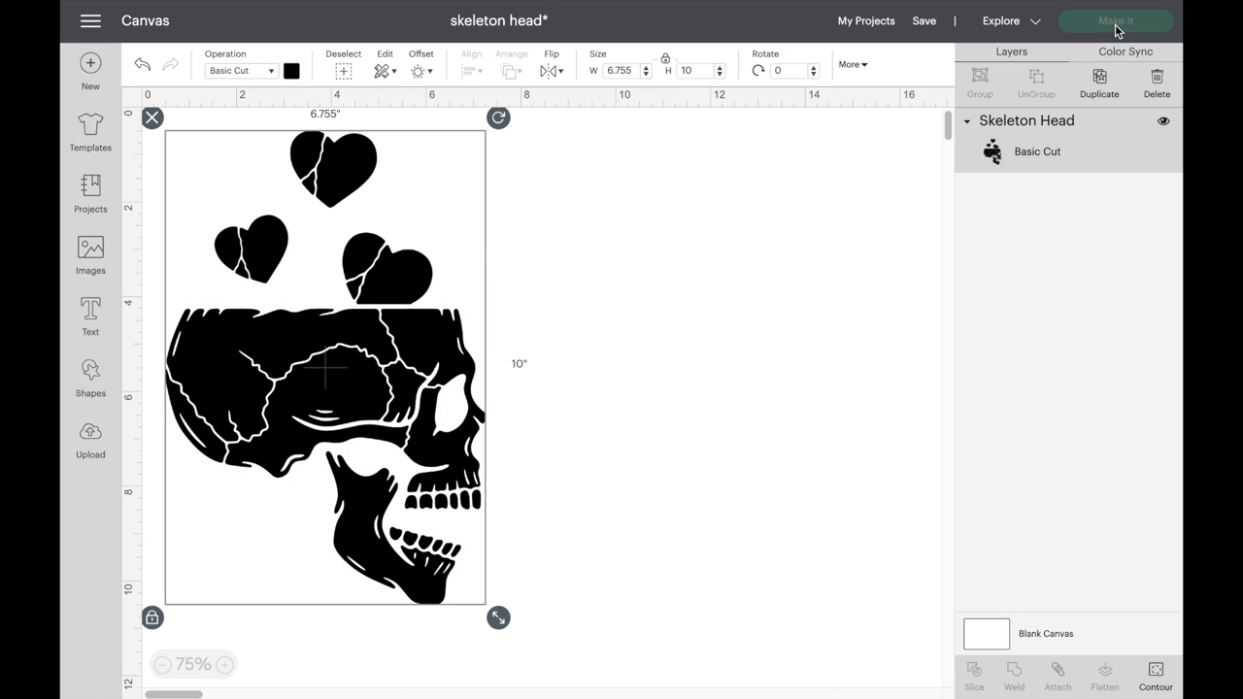
Step: Mirror the design on the 12x12 inch mat and continue to material selection
click(1119, 18)
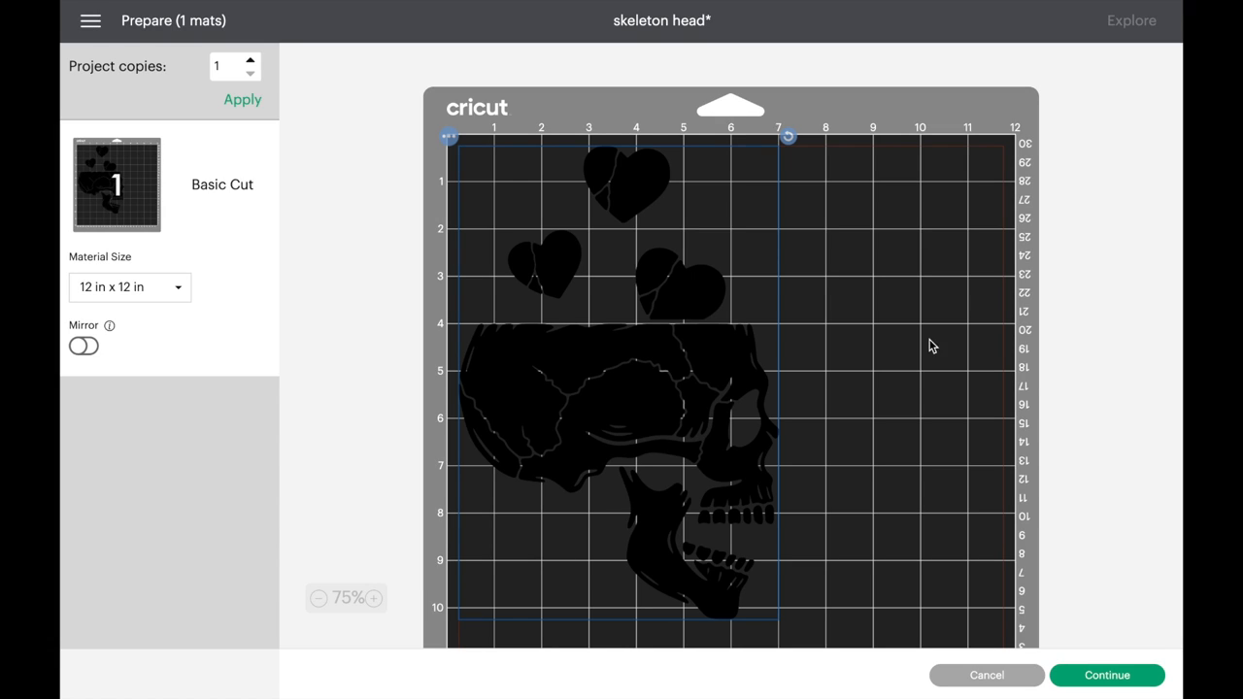
scroll(down, 3)
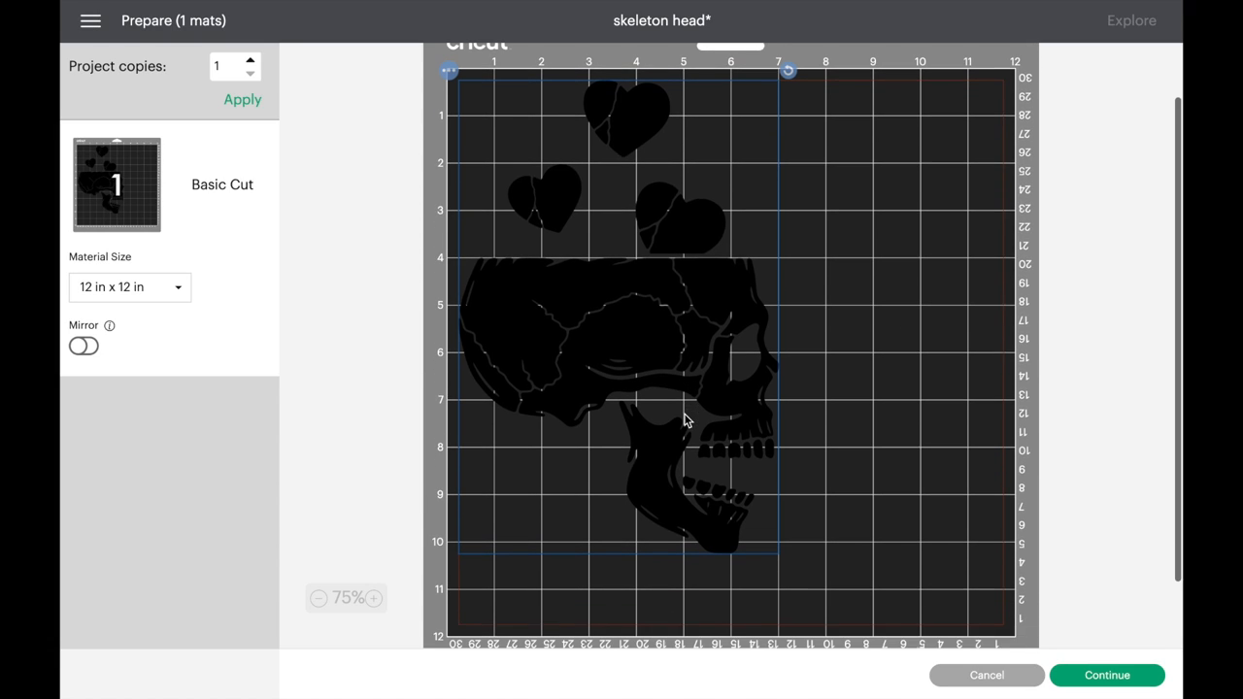
click(85, 346)
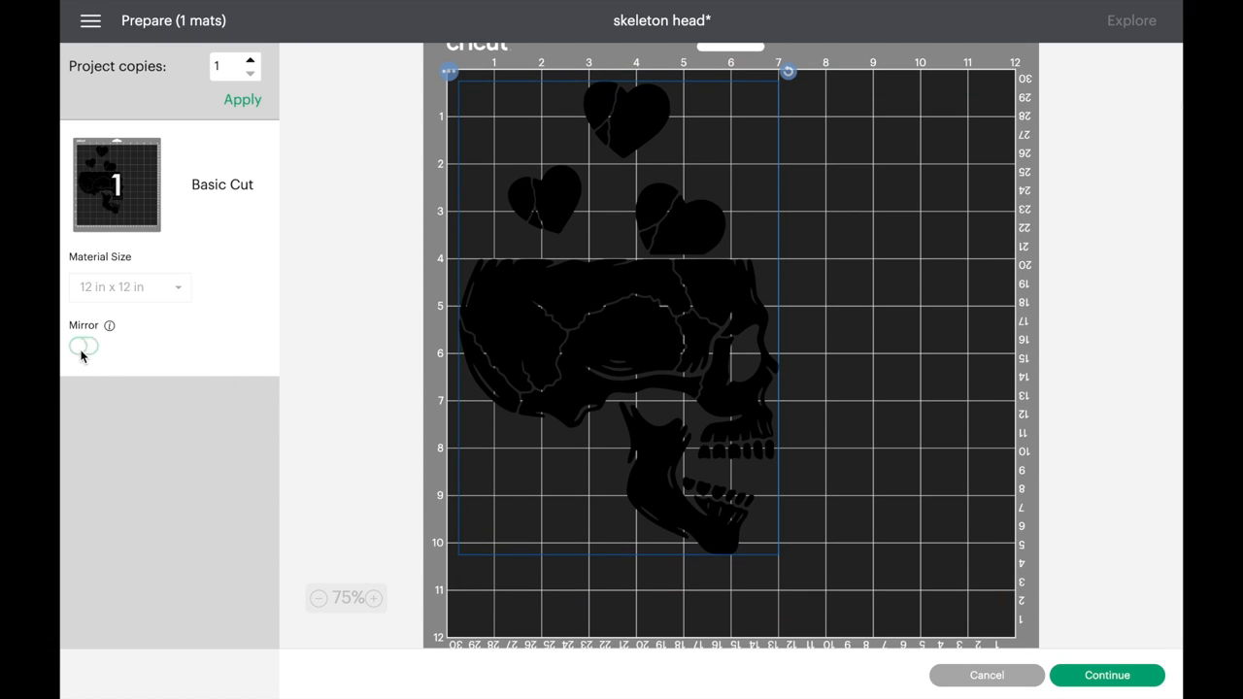
click(82, 346)
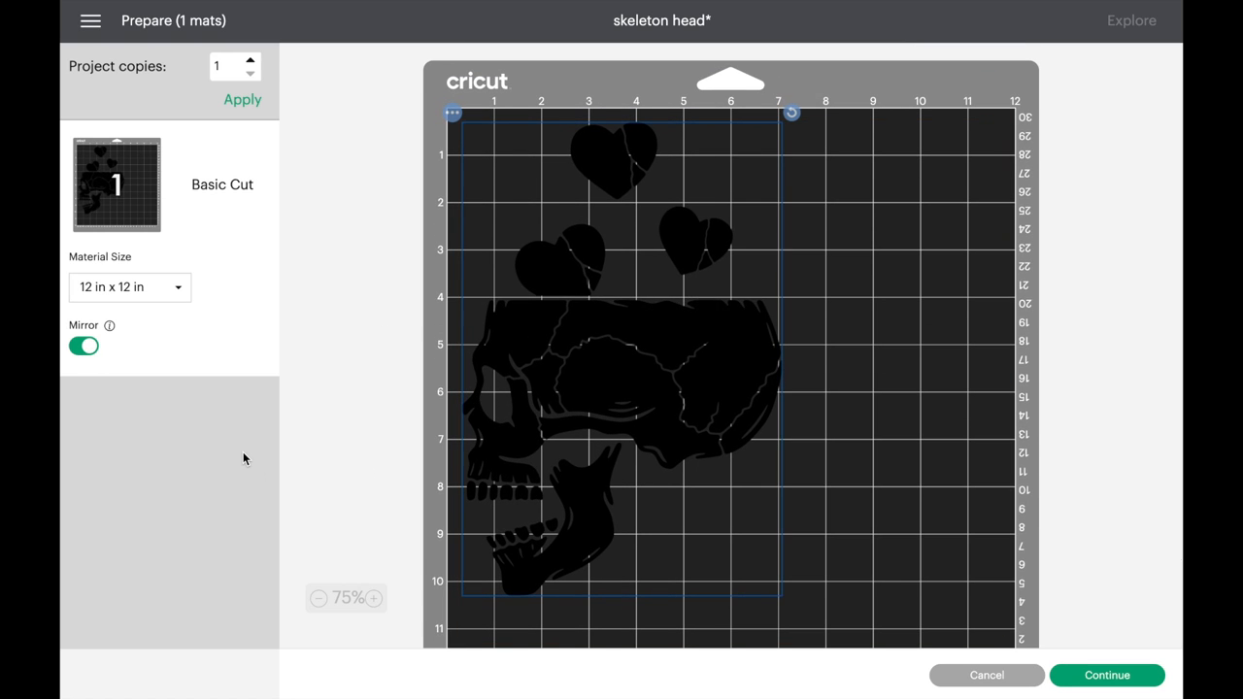
click(1107, 676)
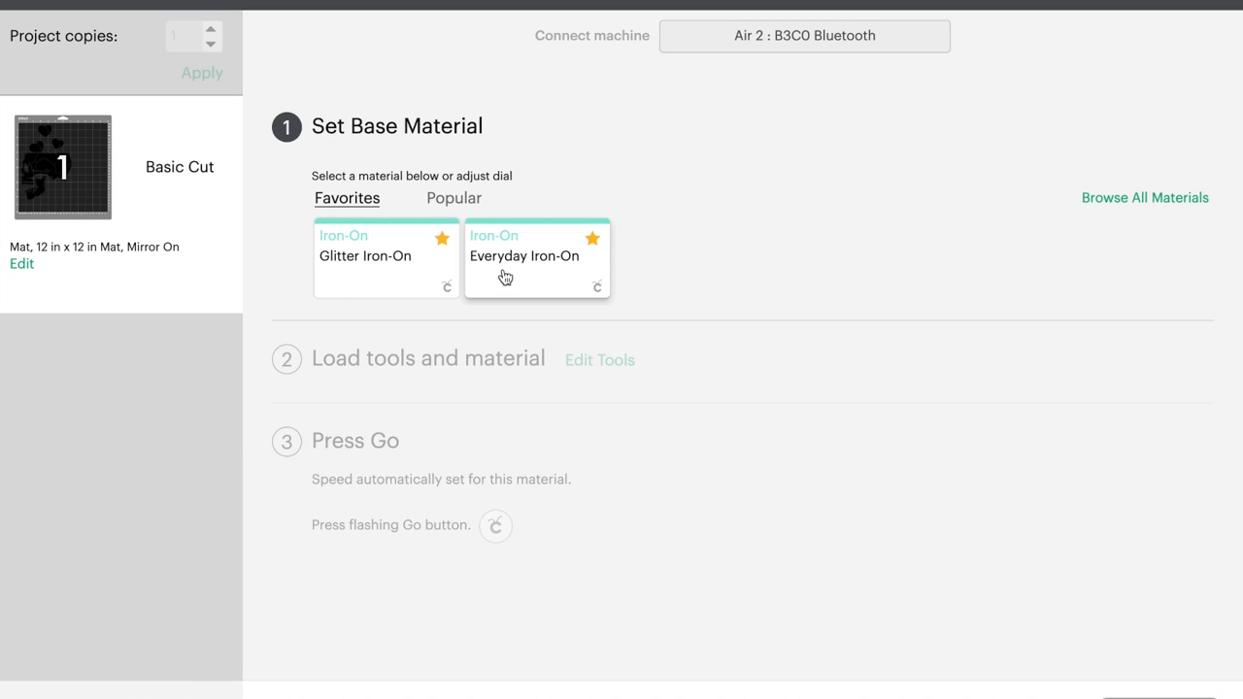
mouse_move(547, 280)
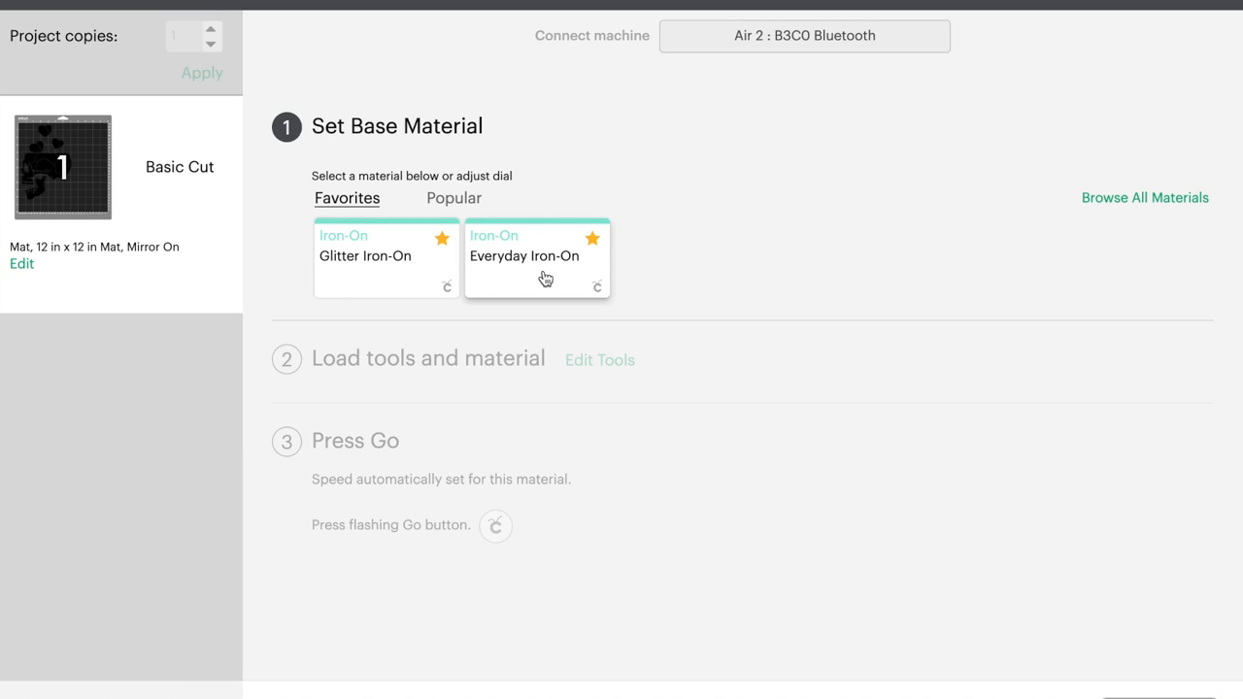
click(1146, 199)
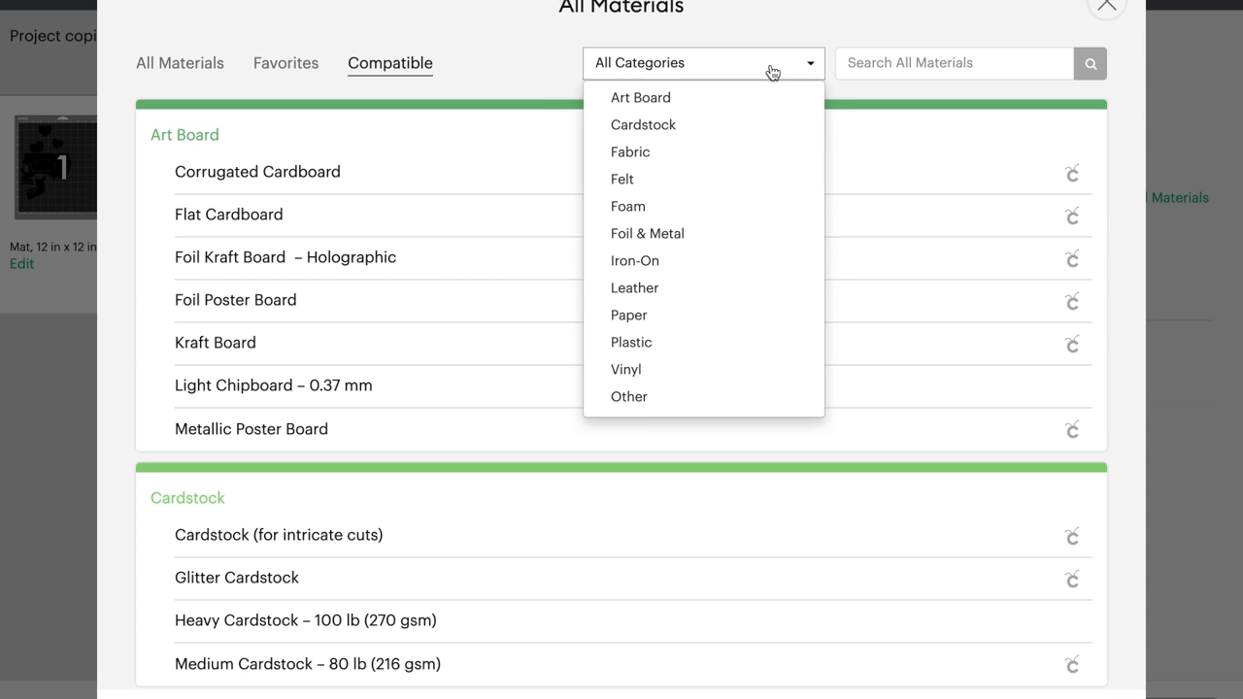
mouse_move(689, 275)
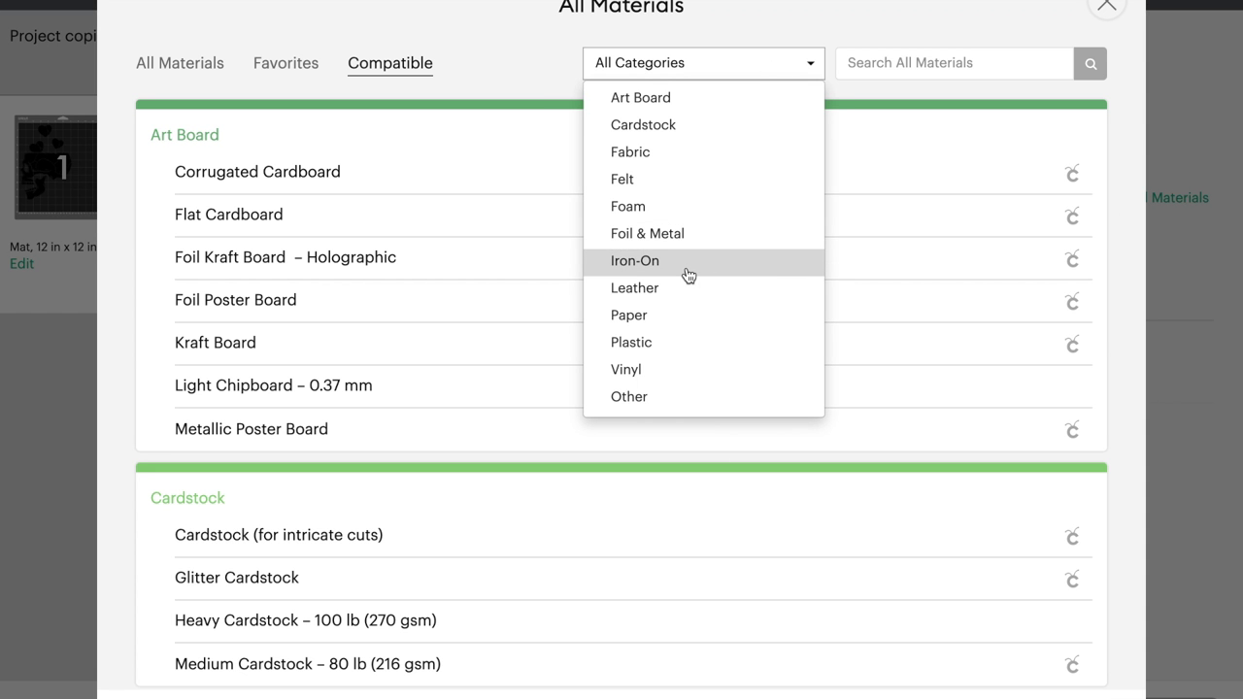
click(634, 261)
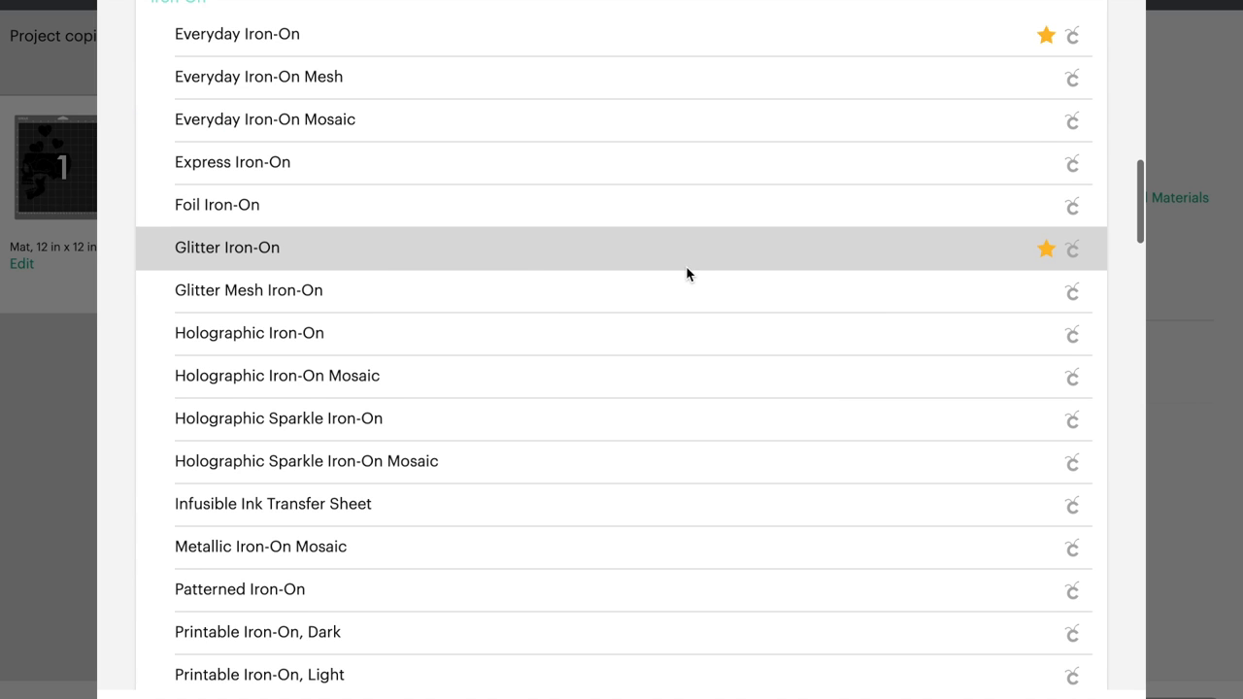
mouse_move(928, 46)
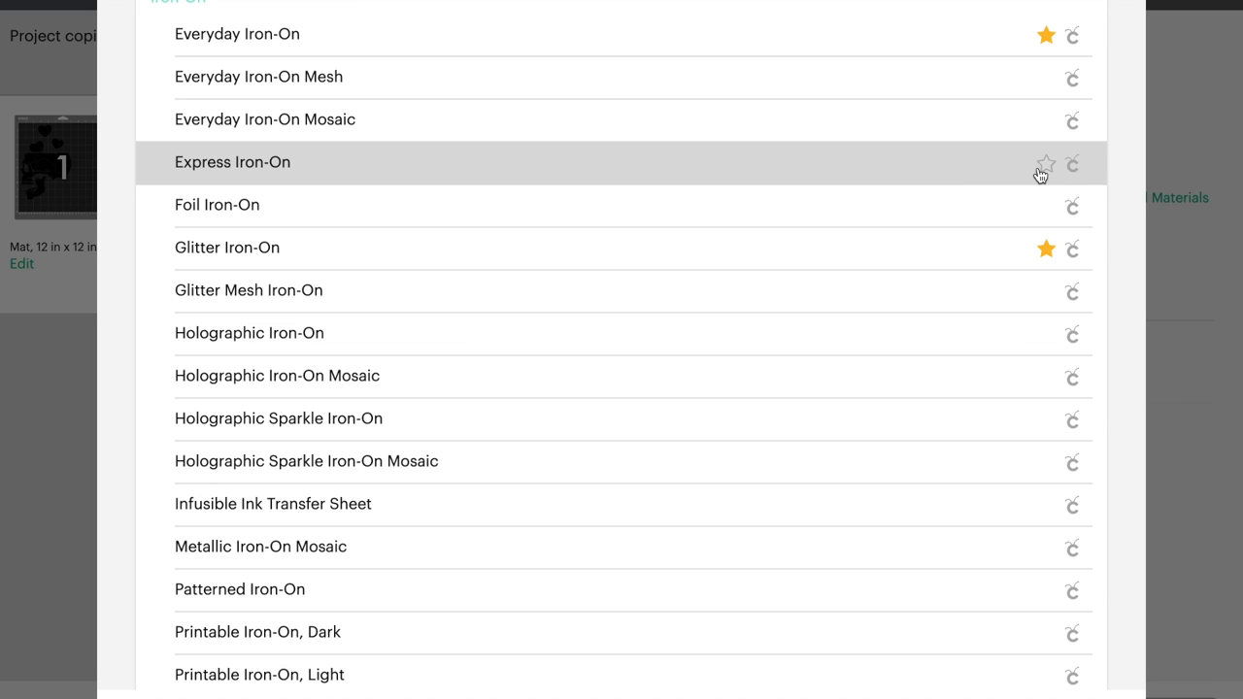
mouse_move(851, 497)
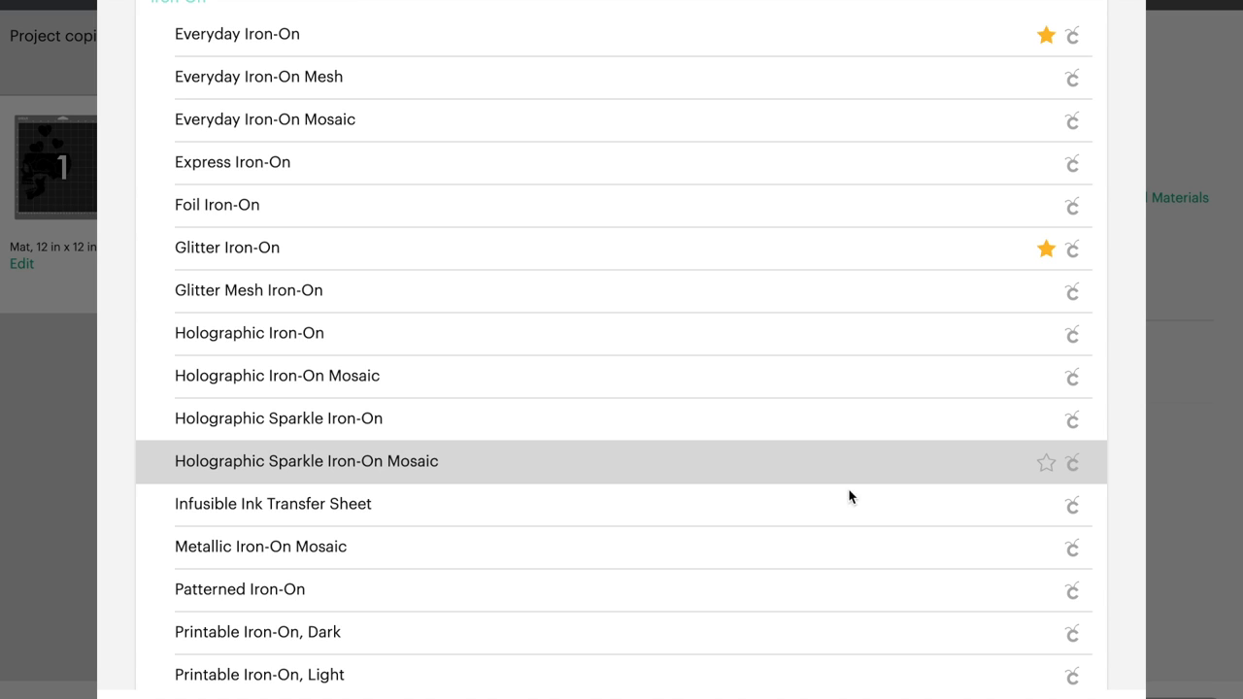
mouse_move(8, 447)
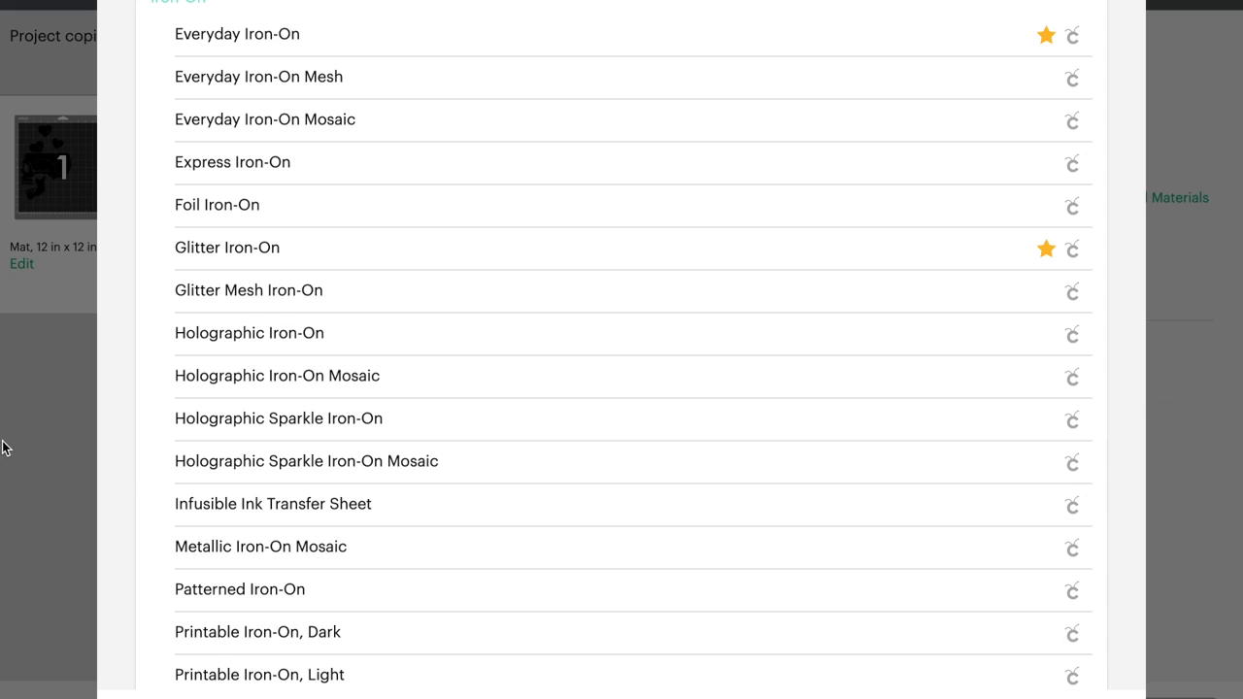
click(237, 33)
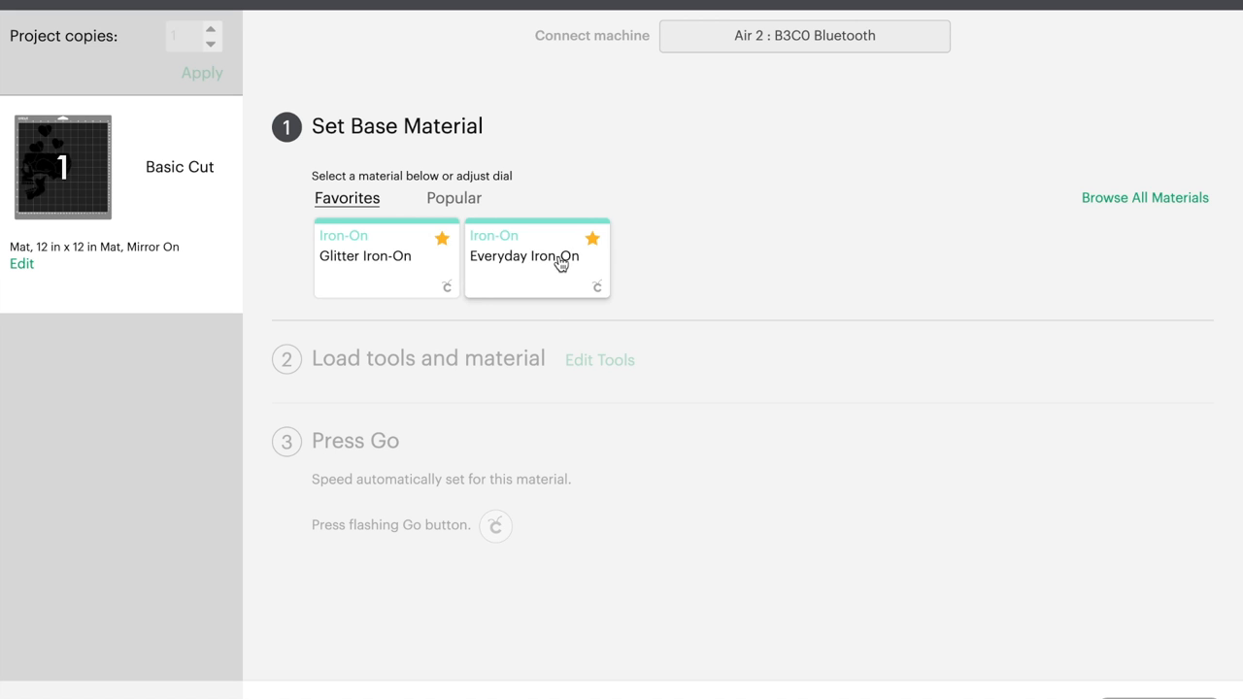
Step: Choose Everyday Iron-On as the material with pressure set to More
click(536, 257)
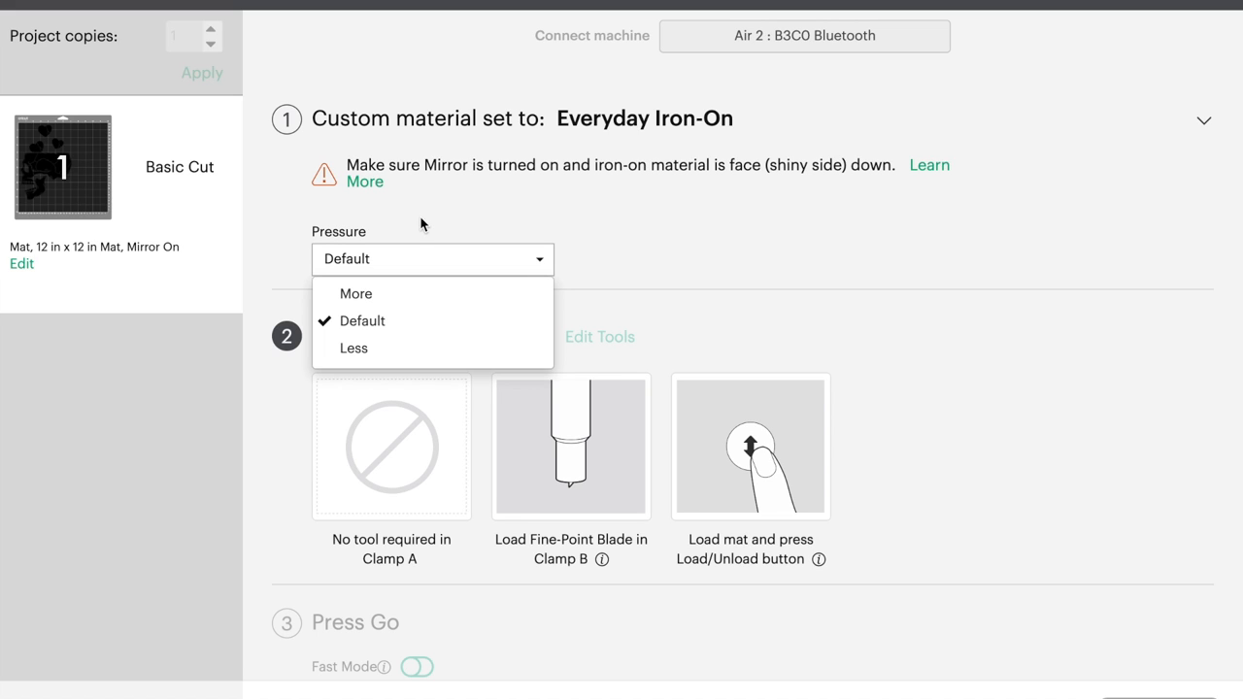
mouse_move(591, 187)
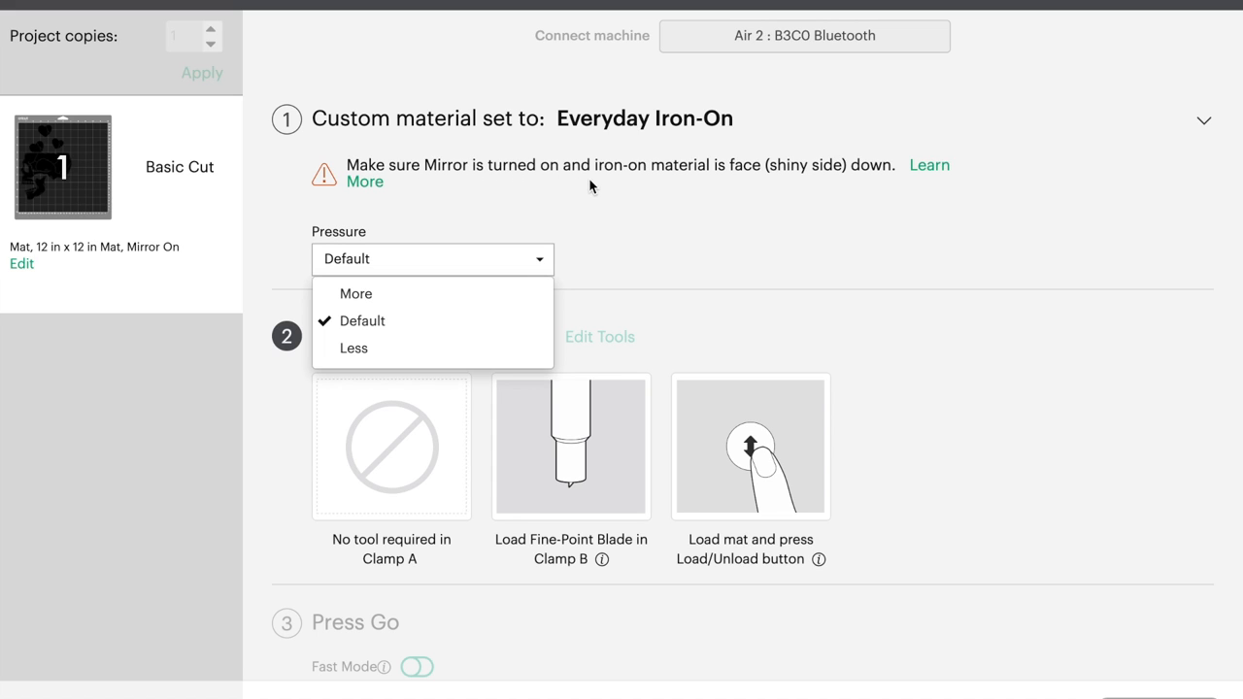
mouse_move(793, 185)
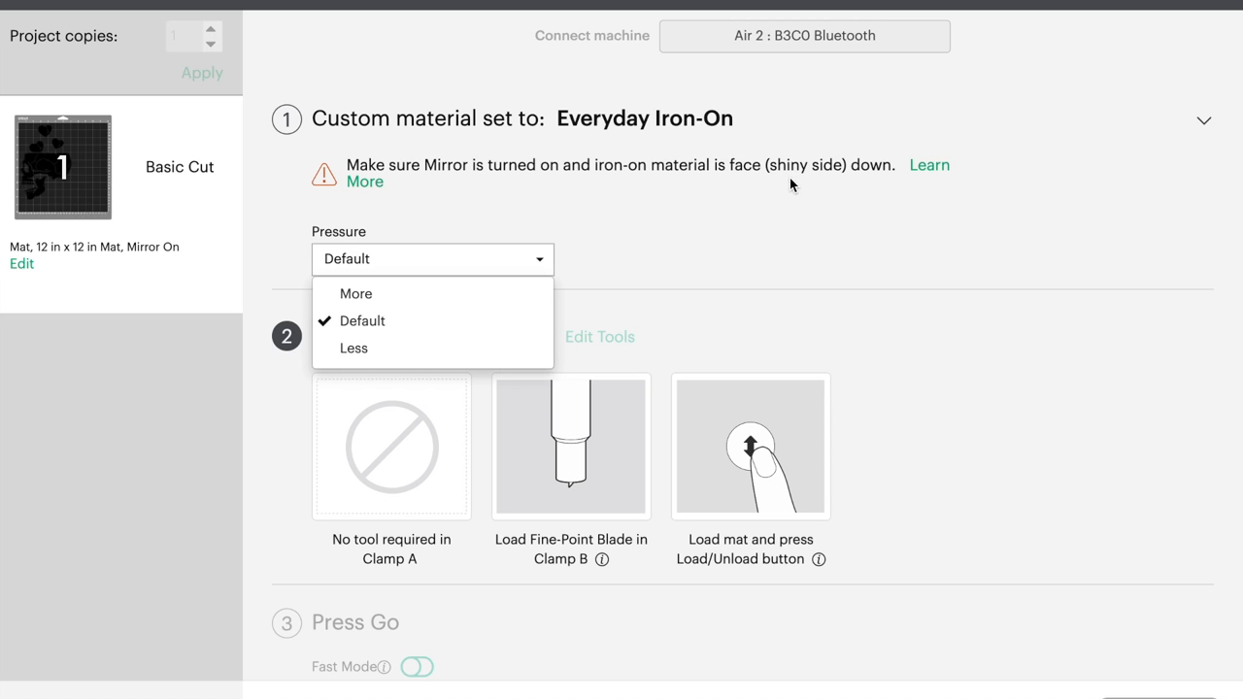
mouse_move(802, 193)
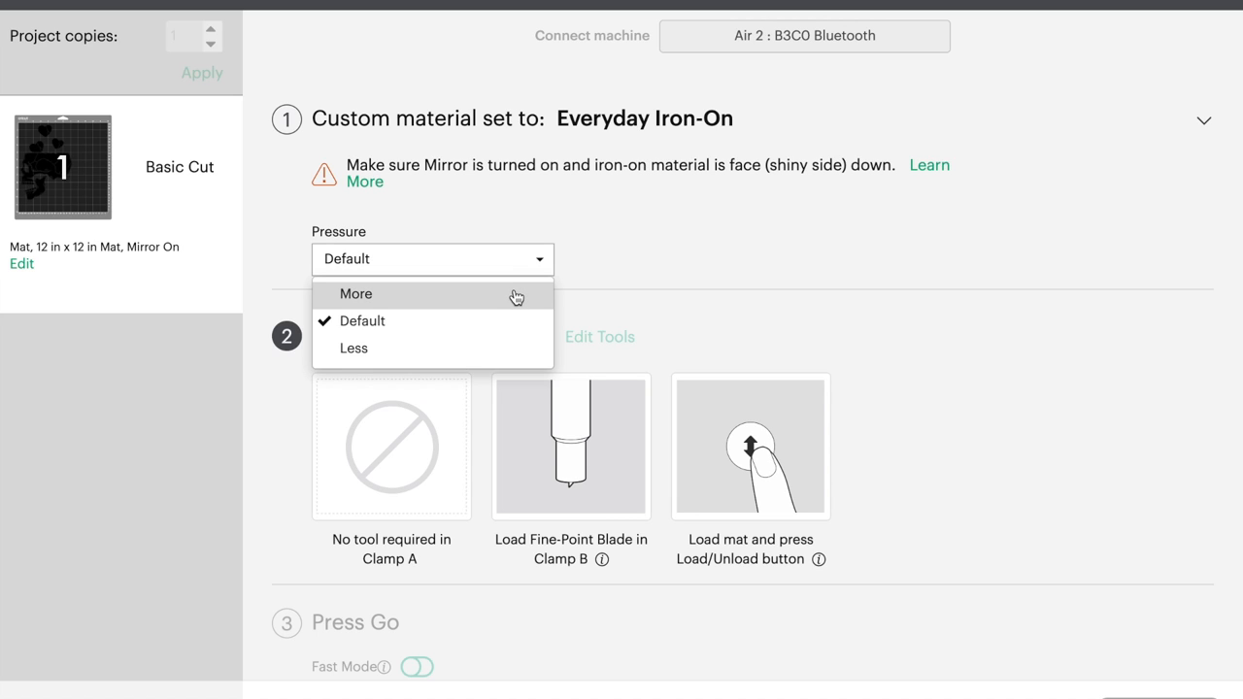
mouse_move(514, 317)
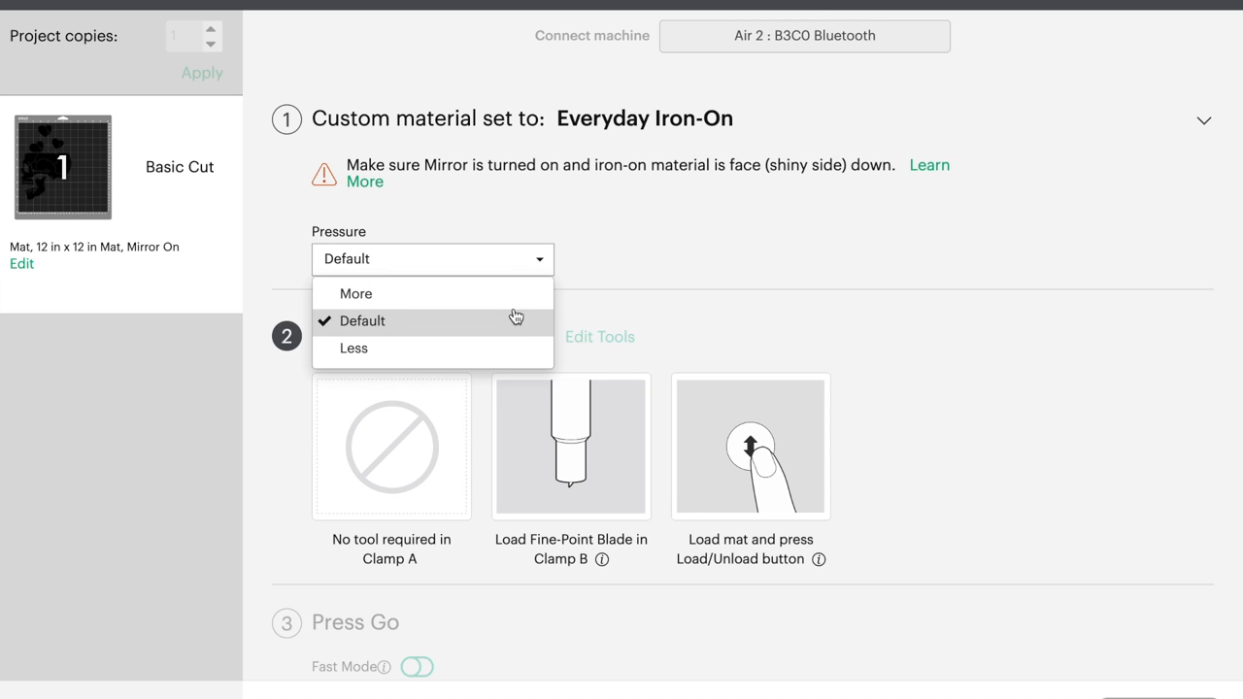
click(356, 293)
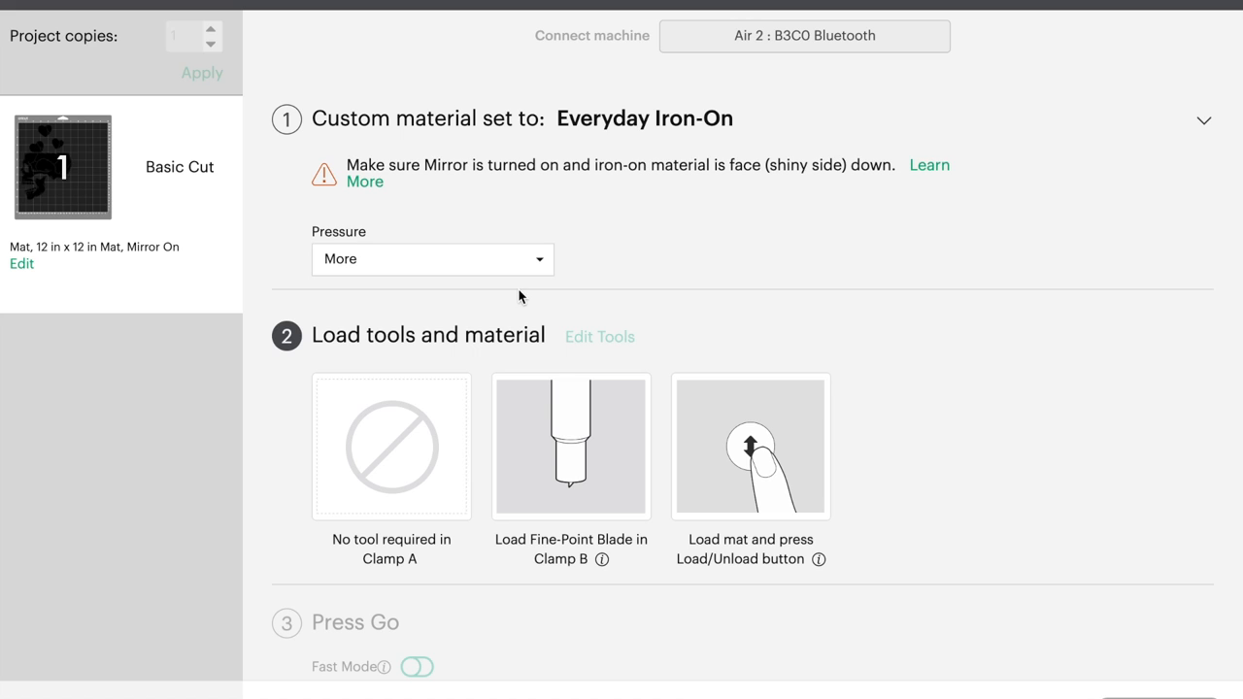
scroll(down, 3)
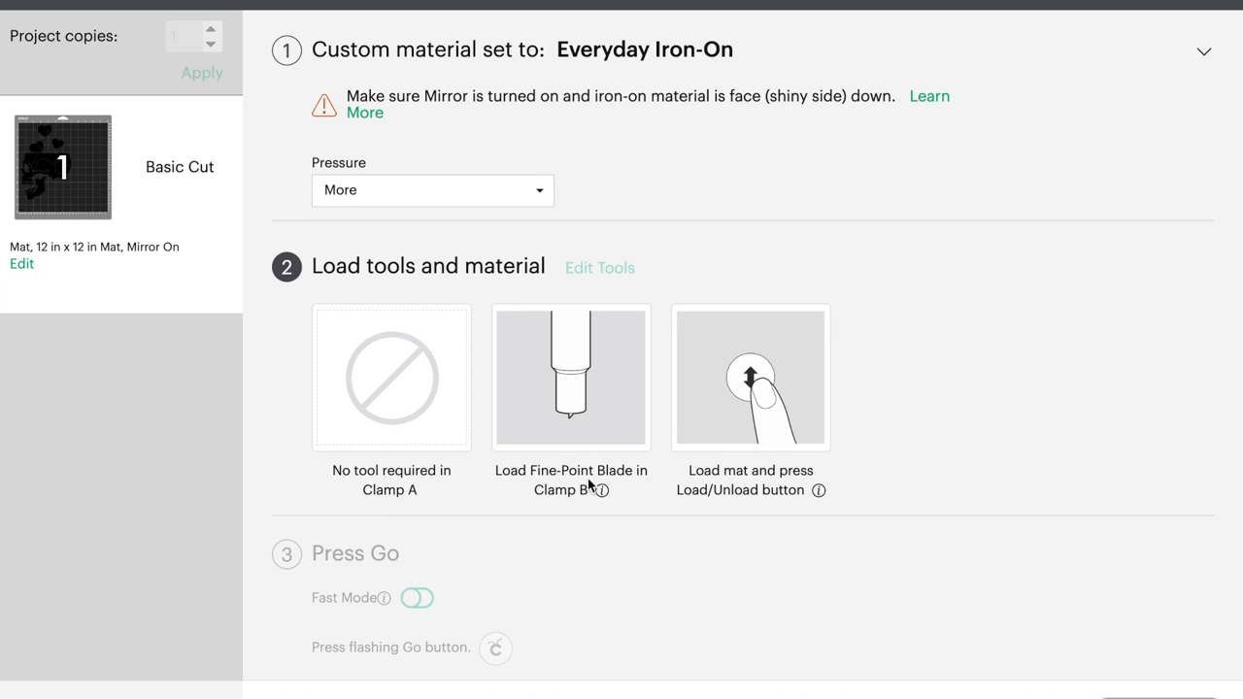
scroll(down, 3)
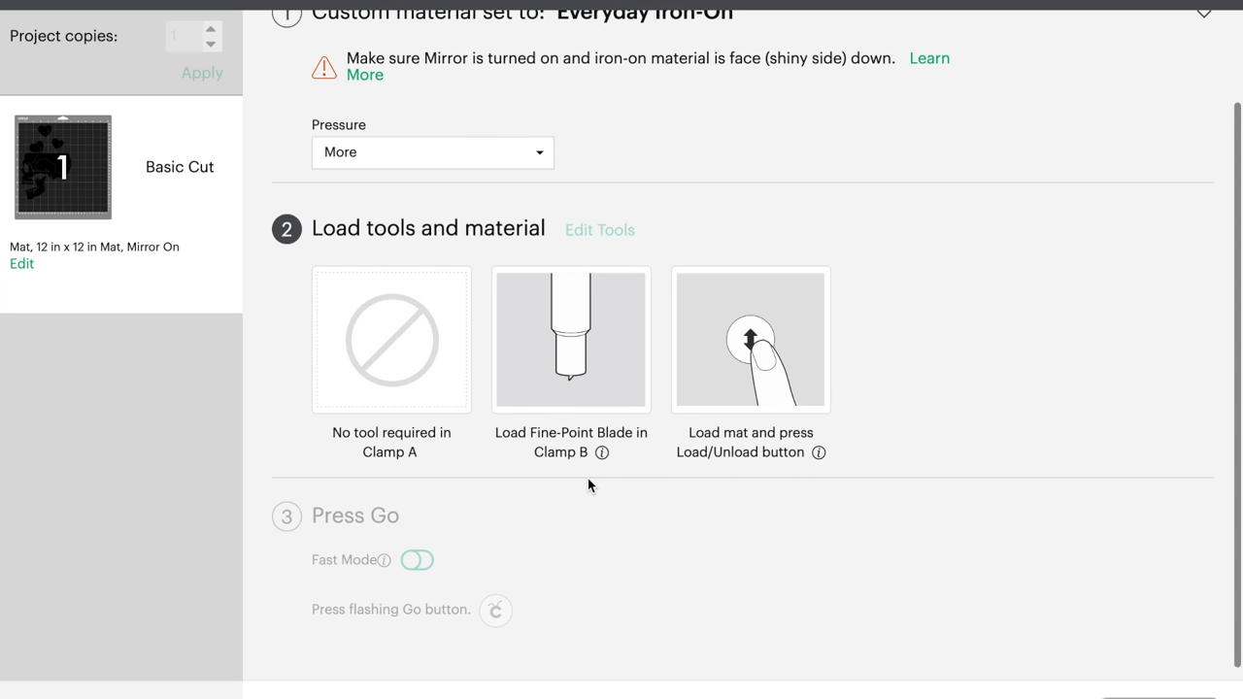
scroll(down, 3)
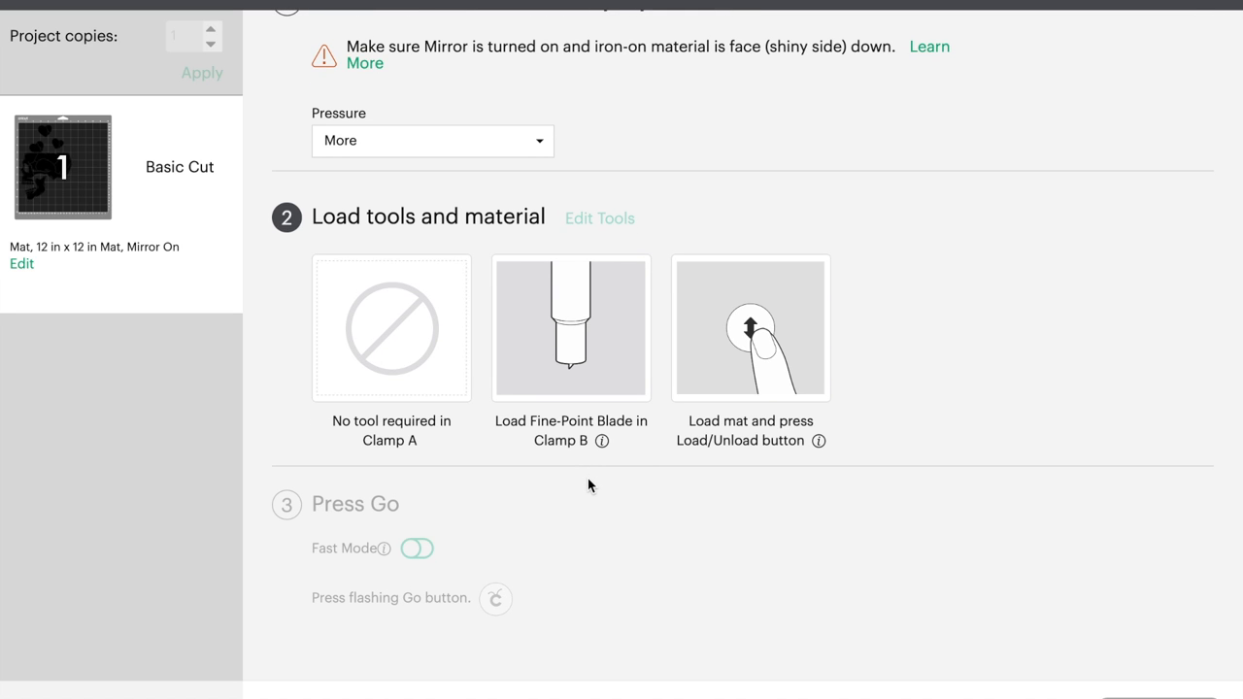